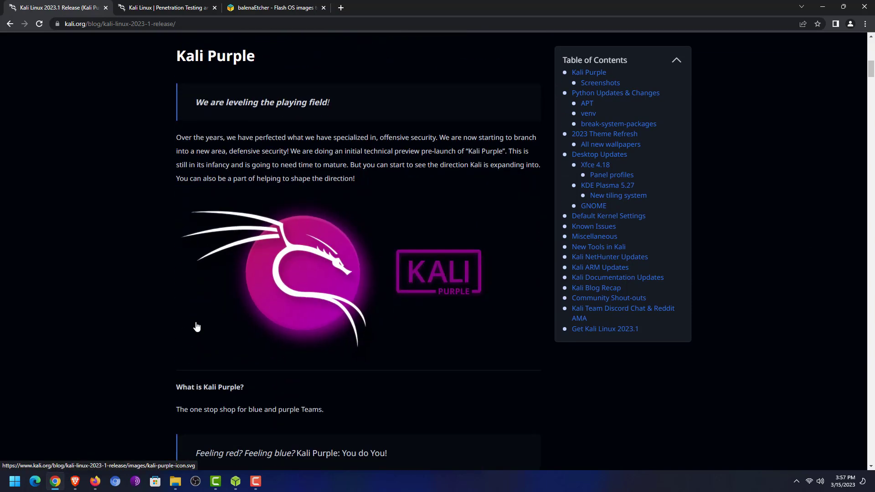
- Skim the Kali 2023.1 release post, then close its tab to return to the kali.org homepage
scroll(down, 3)
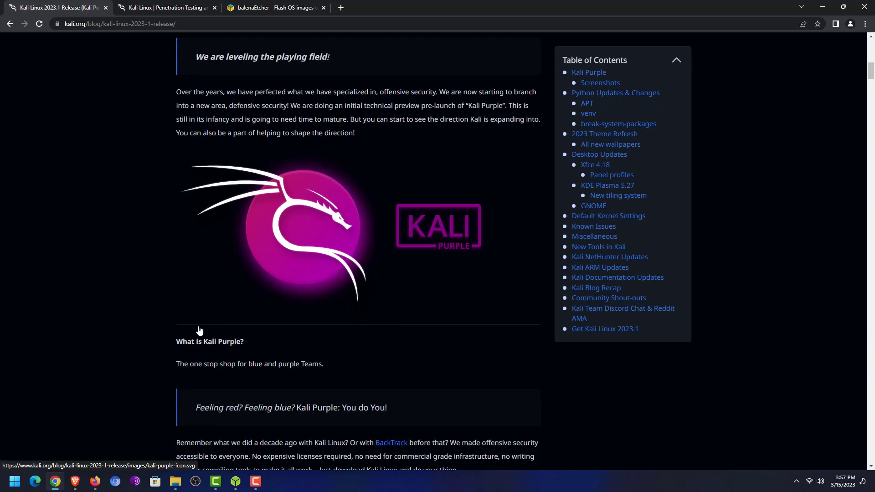
scroll(down, 3)
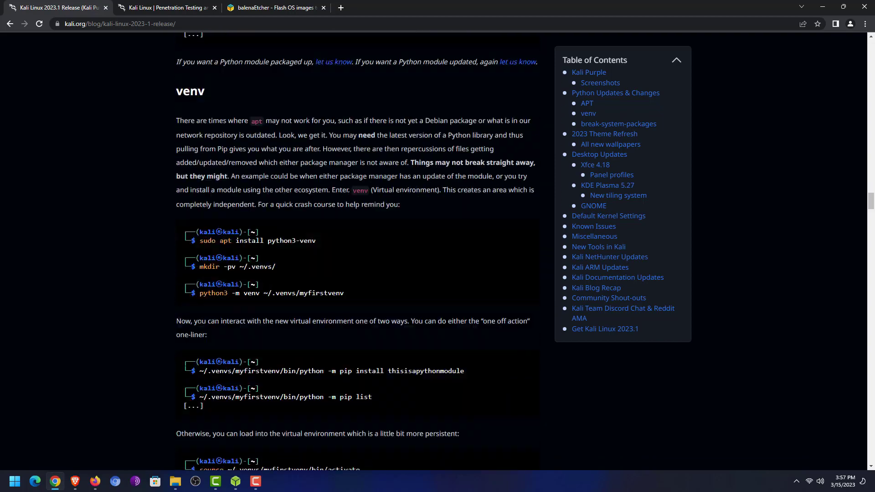
scroll(up, 3)
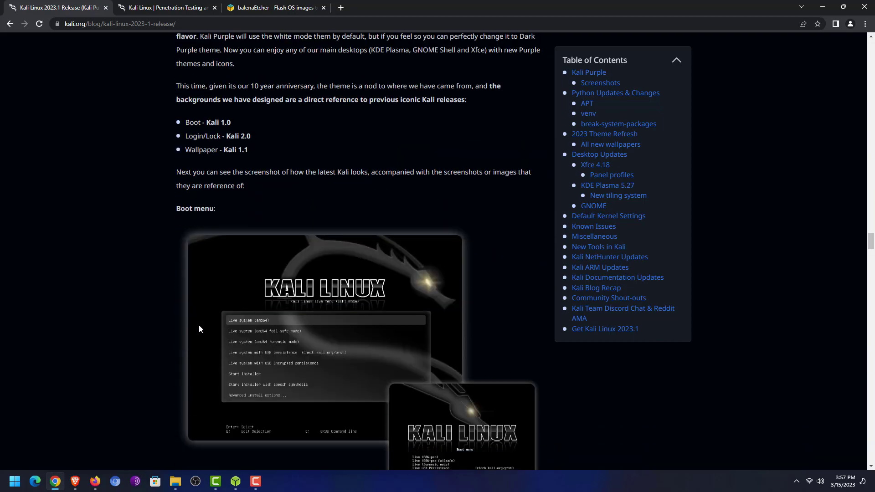
scroll(down, 3)
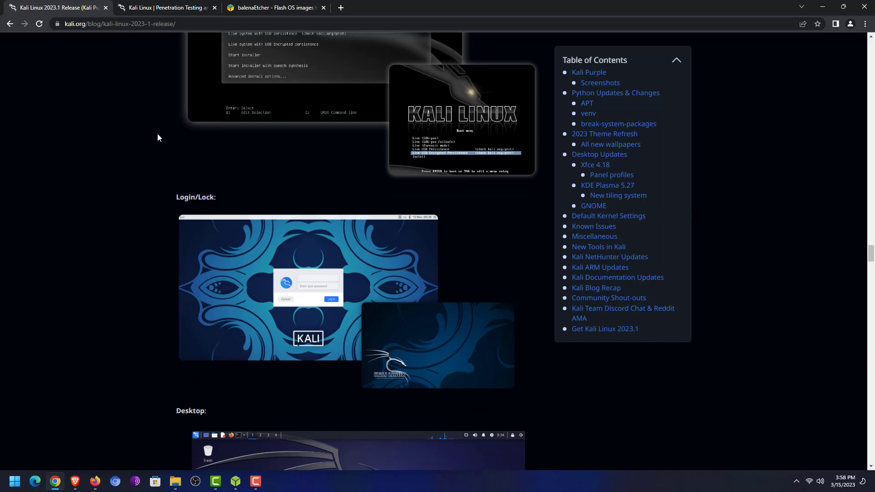
scroll(down, 3)
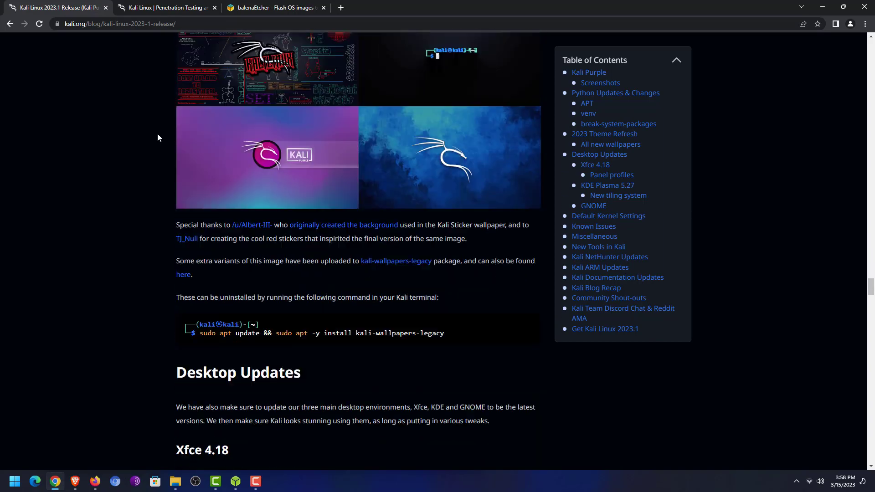
scroll(down, 3)
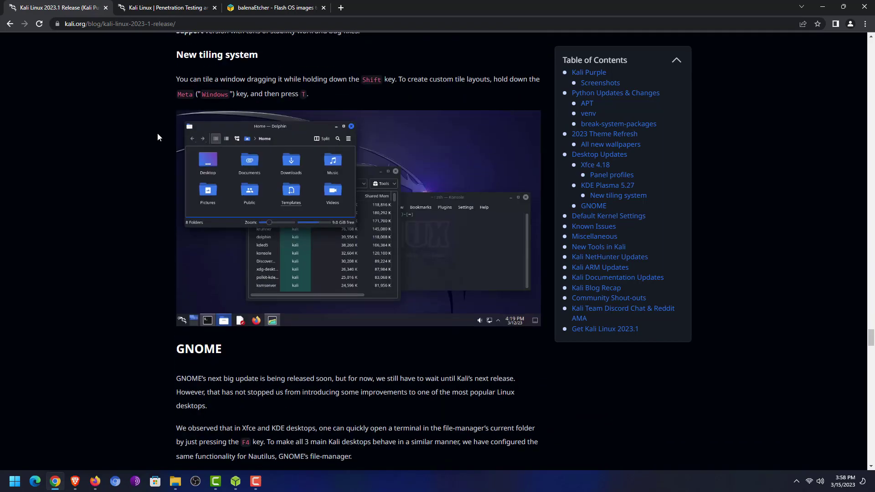
scroll(down, 3)
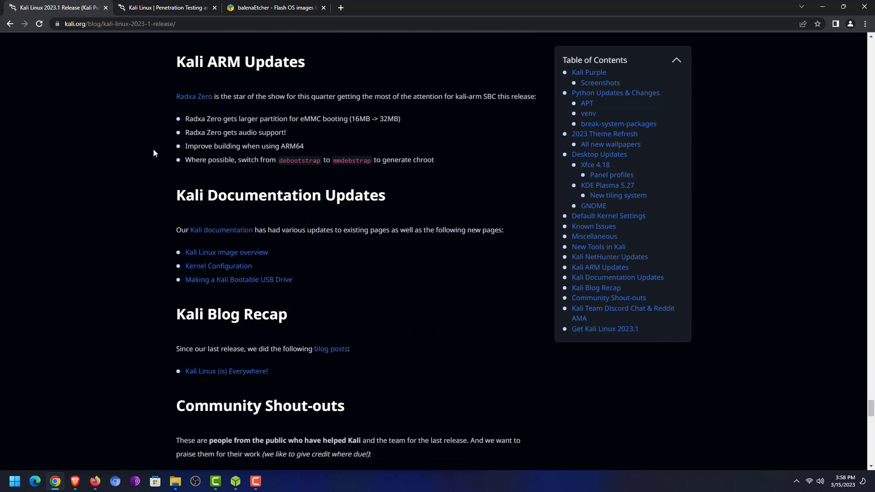
click(105, 7)
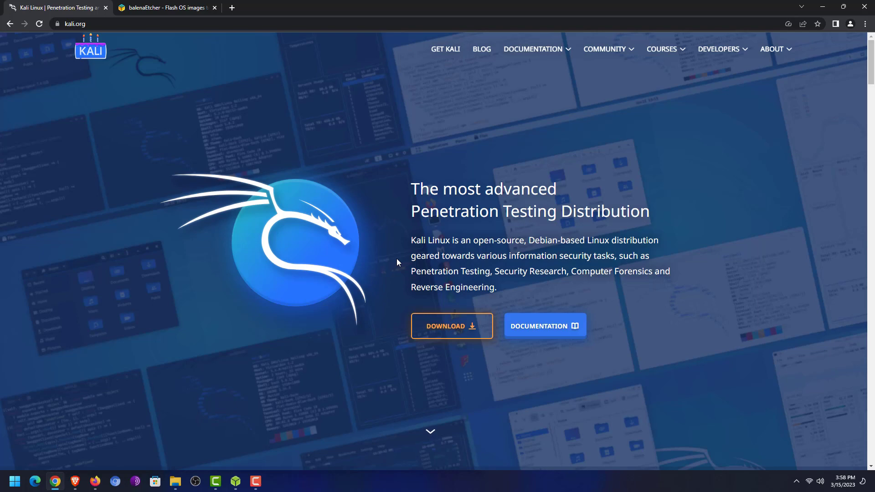
mouse_move(371, 318)
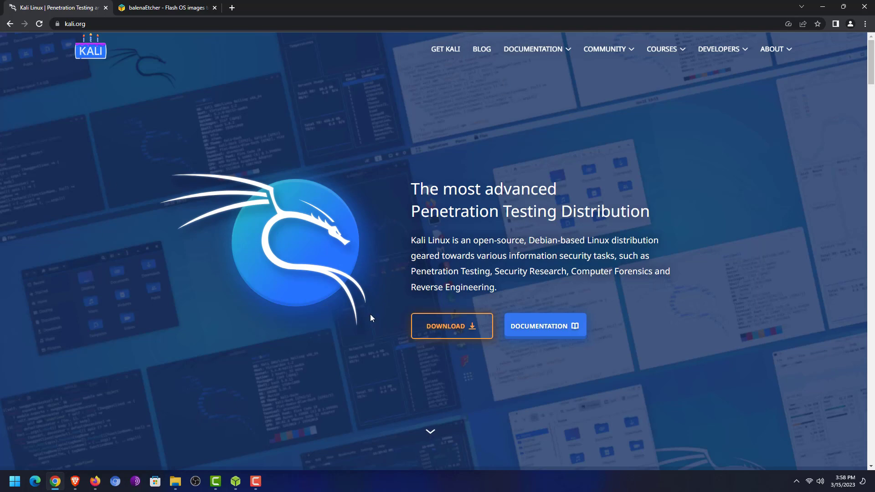
- Go to the Get Kali installer images and scroll to the Kali Purple download card
click(451, 326)
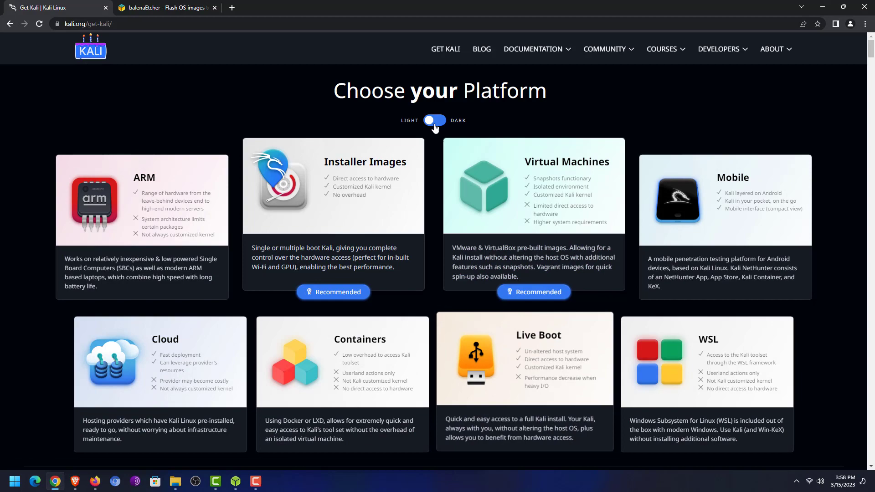
mouse_move(342, 184)
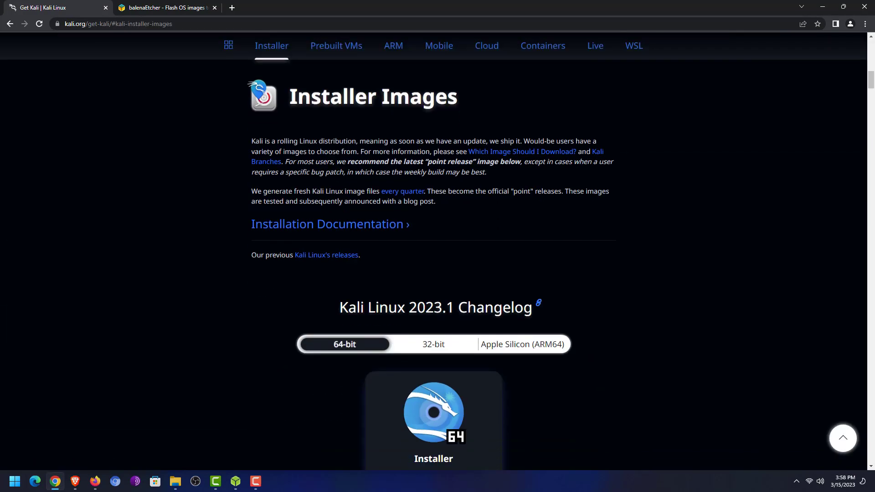
scroll(down, 3)
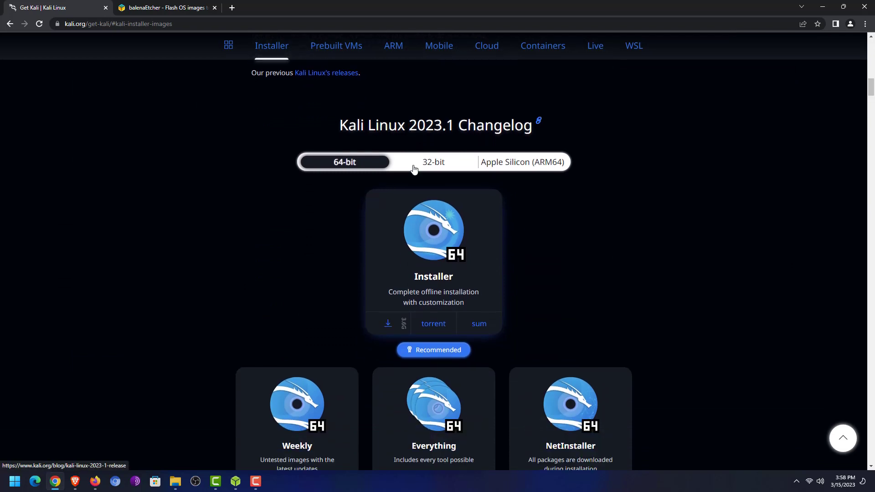
scroll(down, 3)
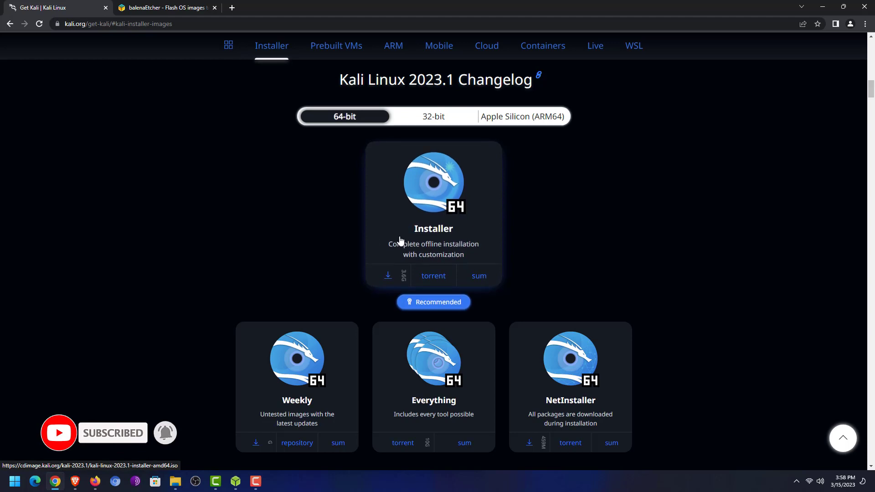
scroll(down, 3)
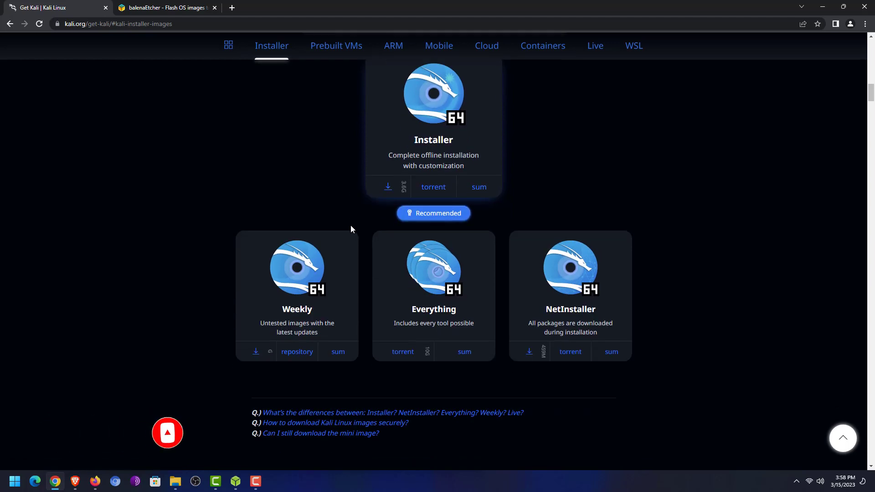
scroll(down, 3)
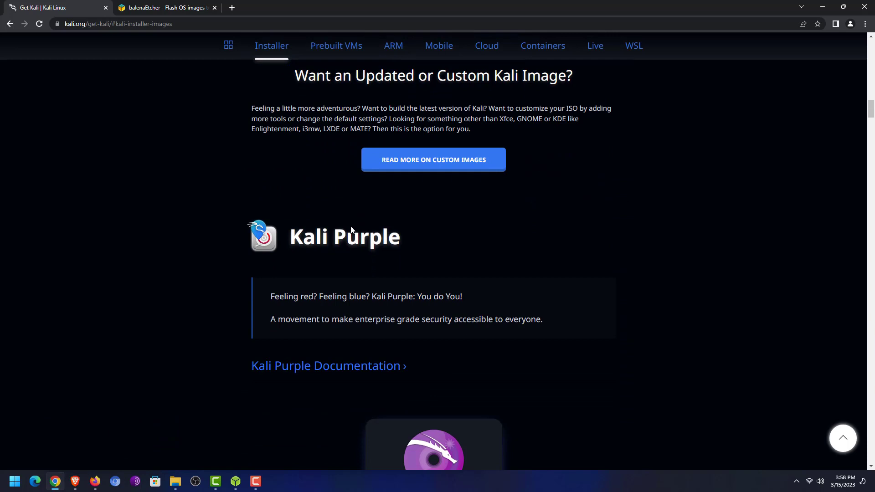
scroll(down, 3)
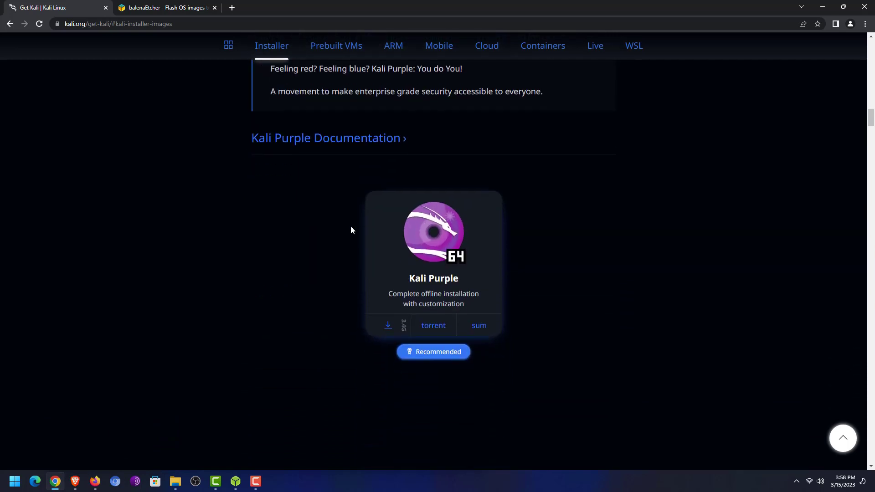
scroll(up, 3)
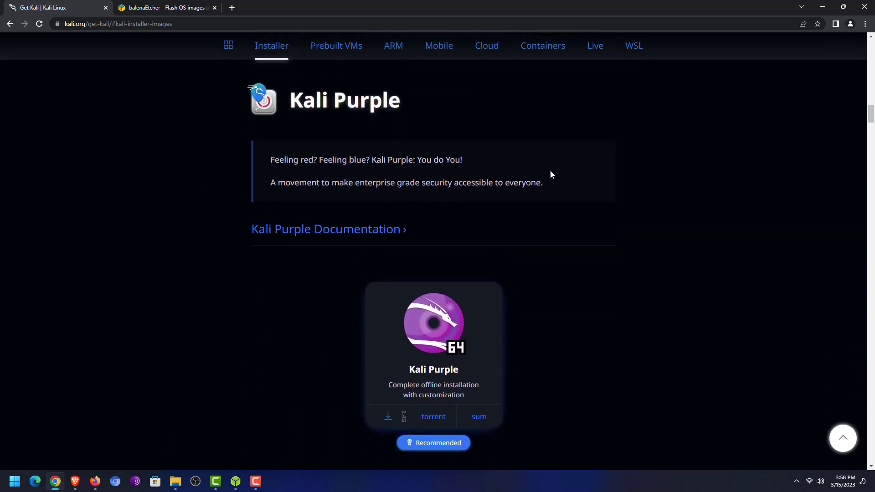
mouse_move(252, 117)
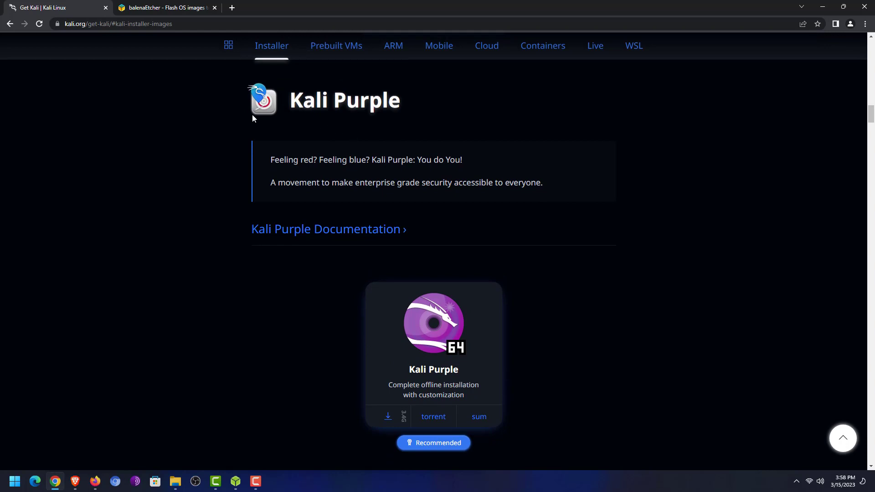
mouse_move(401, 109)
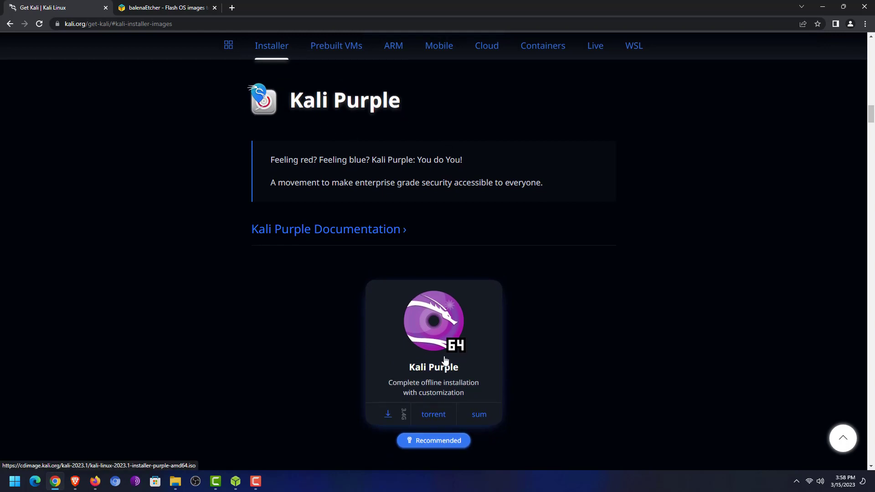
mouse_move(388, 426)
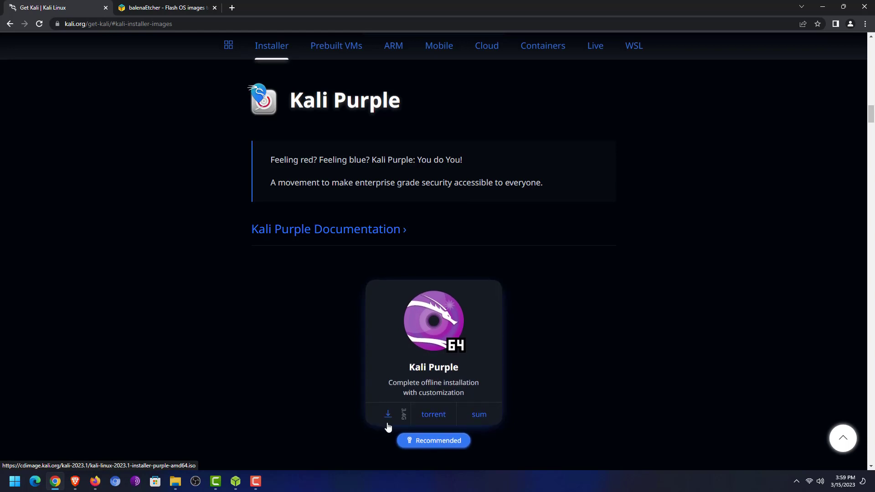
mouse_move(388, 419)
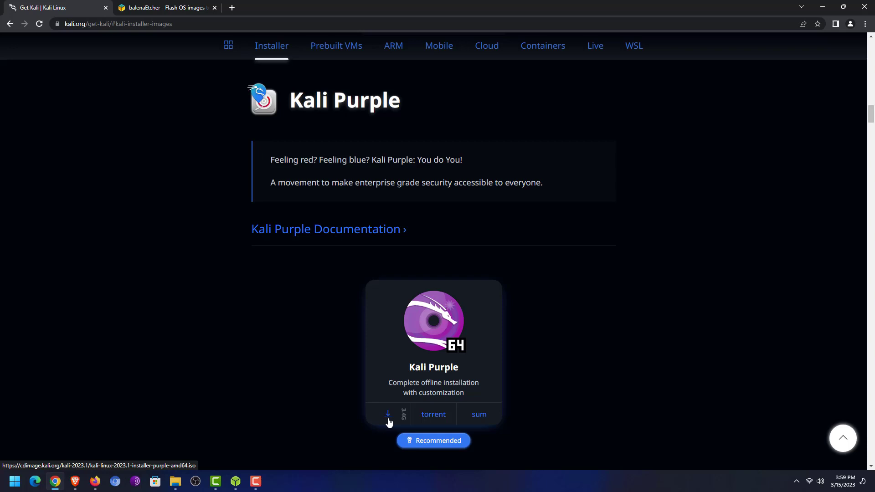
mouse_move(410, 418)
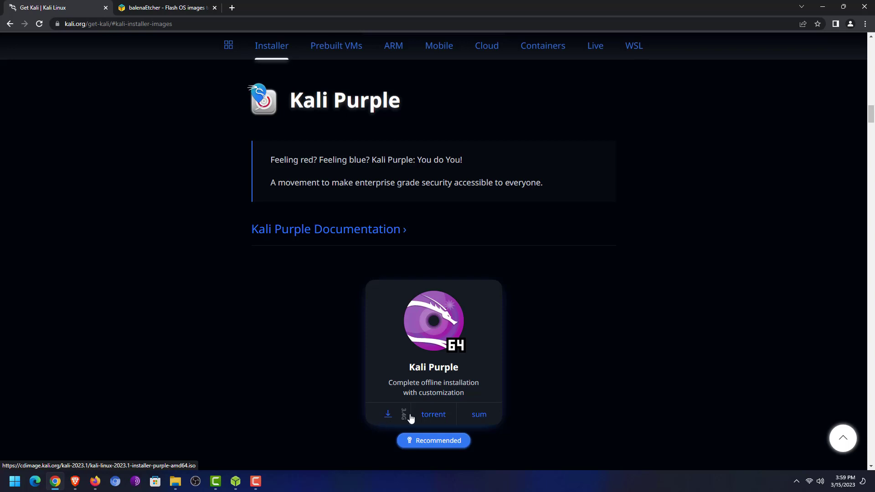
mouse_move(406, 419)
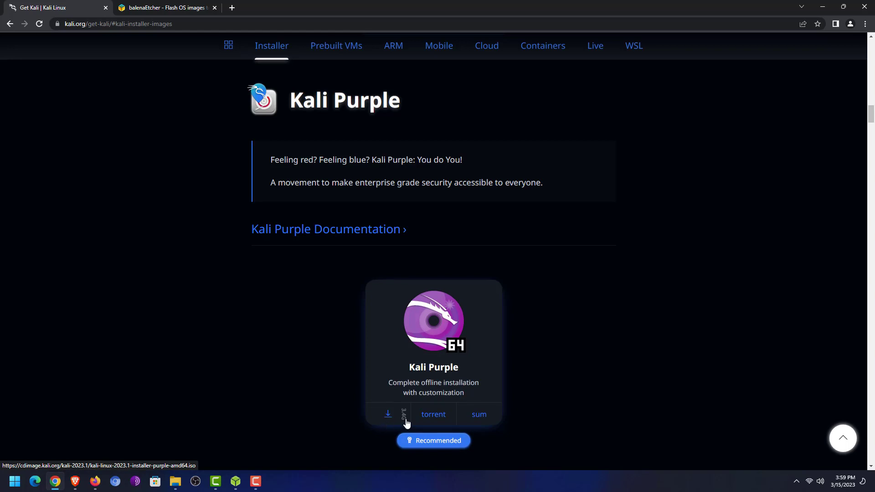
mouse_move(466, 402)
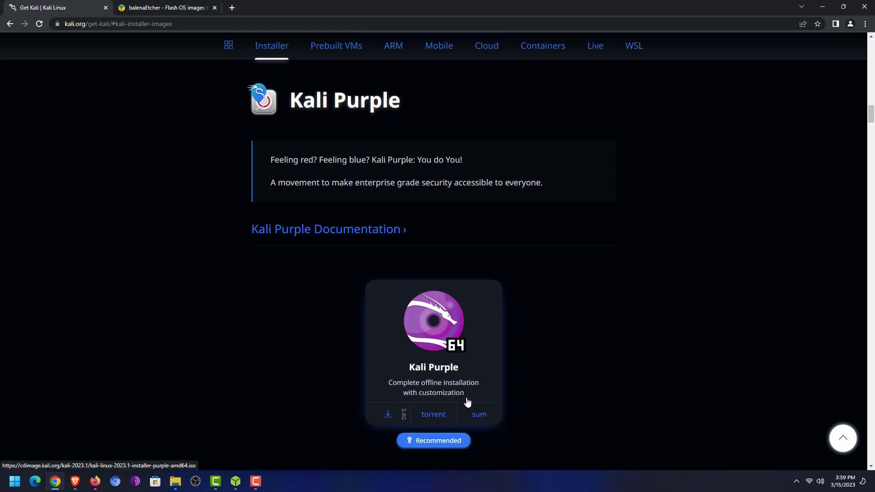
mouse_move(316, 400)
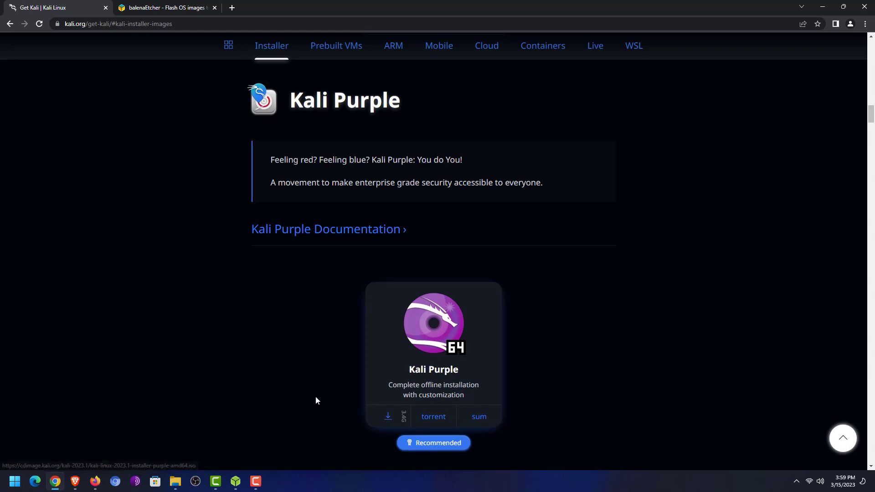
mouse_move(330, 398)
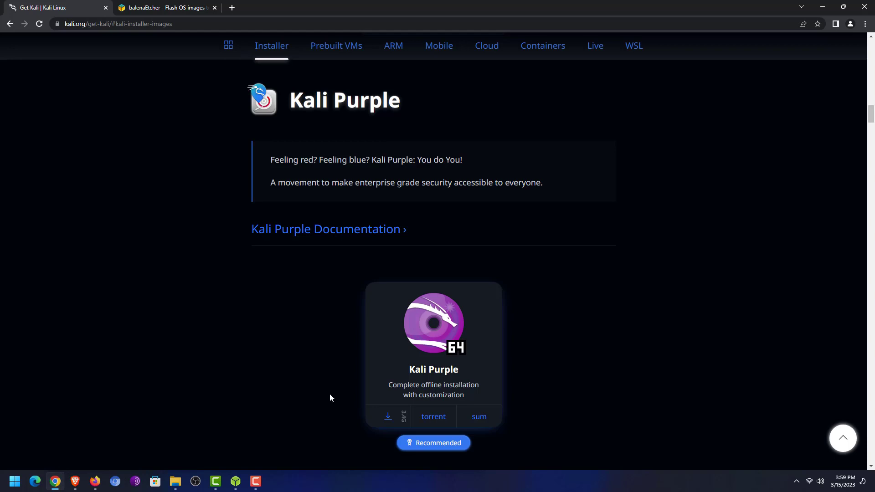
- Switch to the balenaEtcher site and jump to its Windows/macOS/Linux download table
click(166, 8)
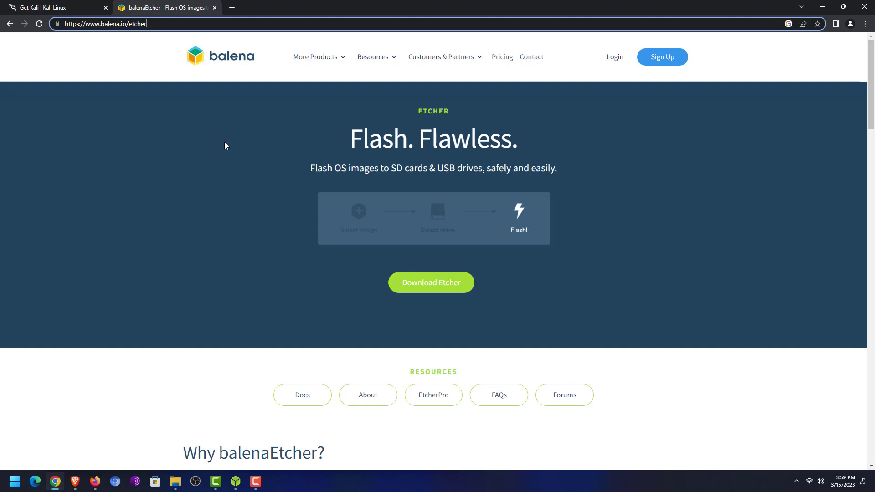
mouse_move(518, 246)
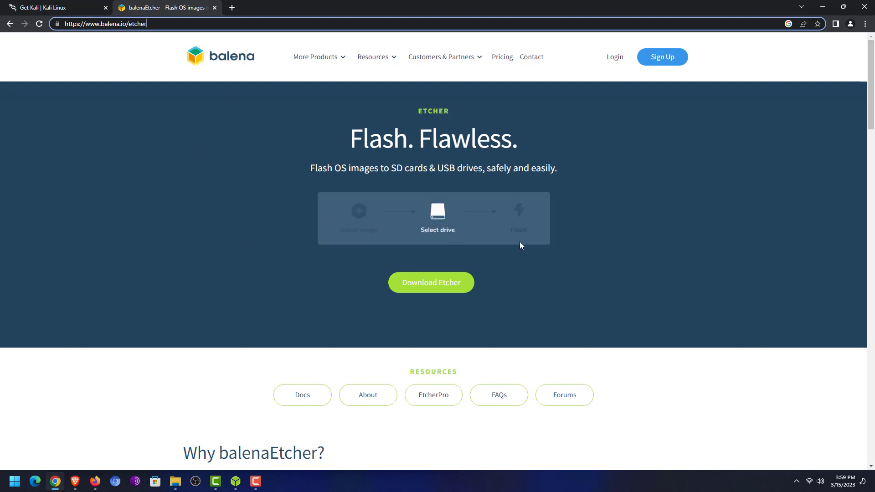
mouse_move(477, 241)
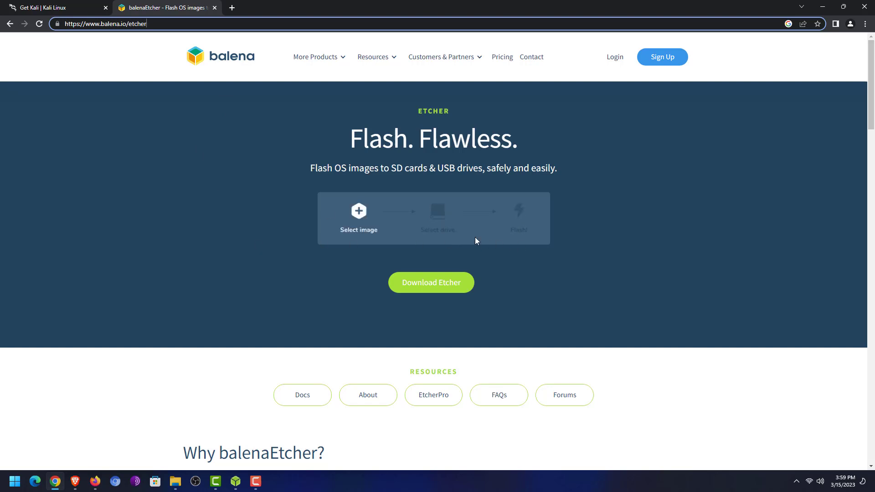
mouse_move(231, 217)
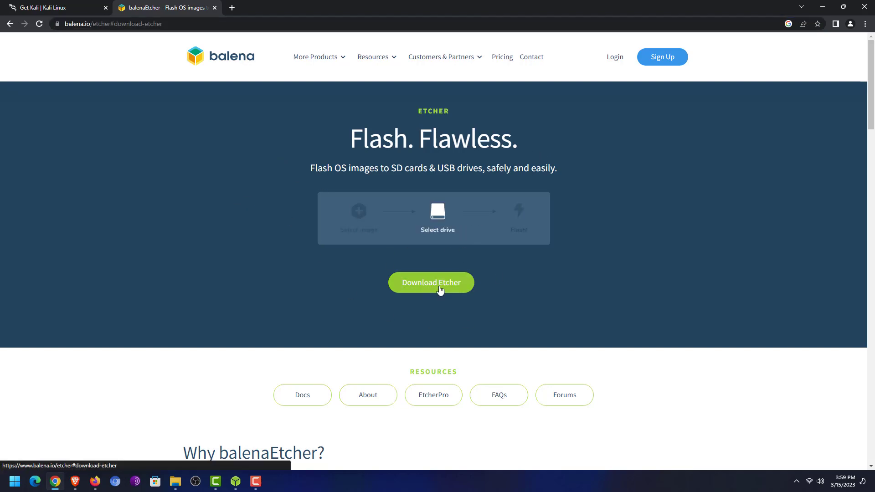
click(431, 283)
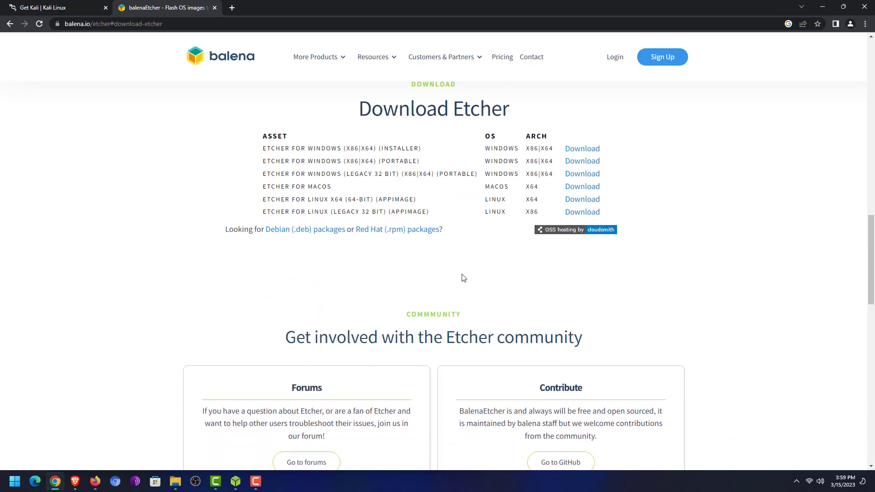
mouse_move(483, 278)
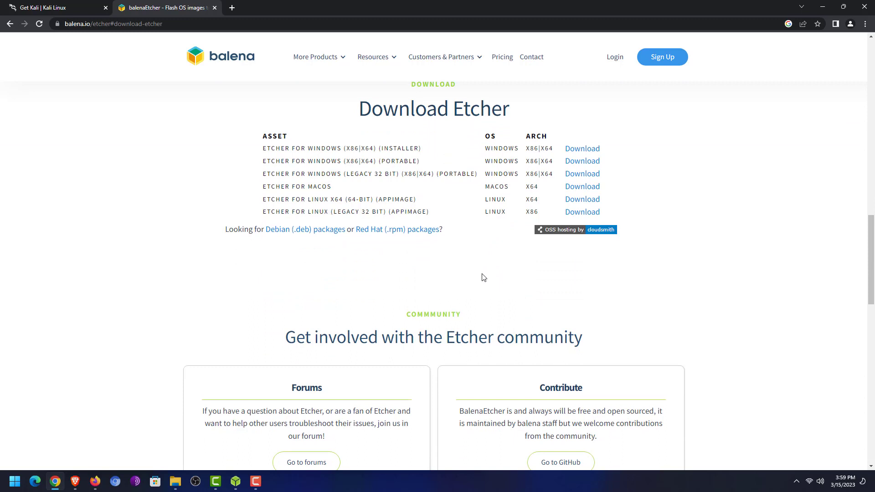
mouse_move(485, 148)
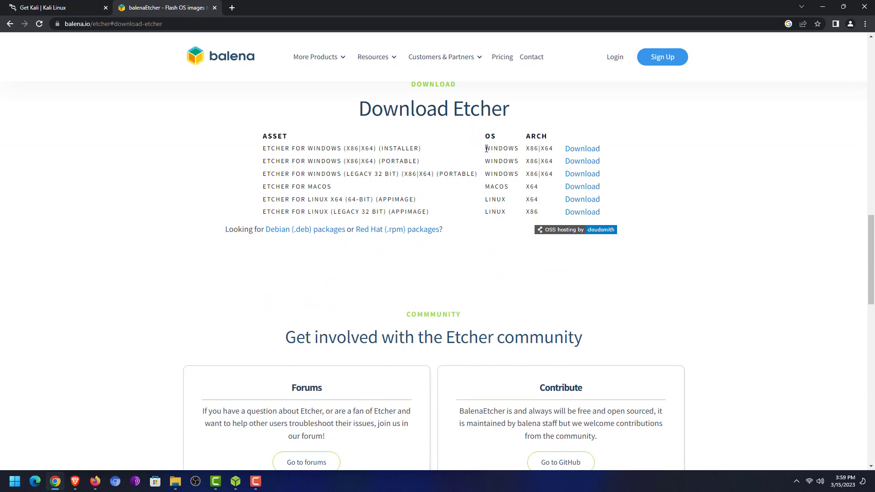
mouse_move(489, 208)
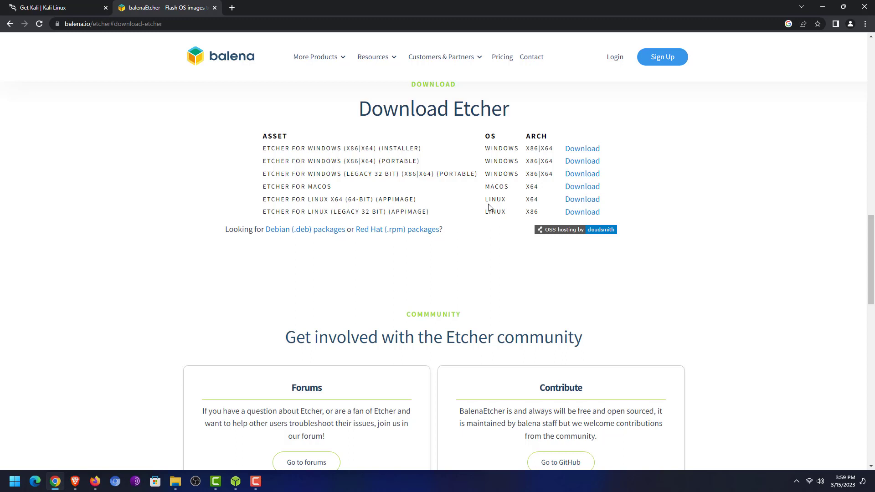
mouse_move(633, 134)
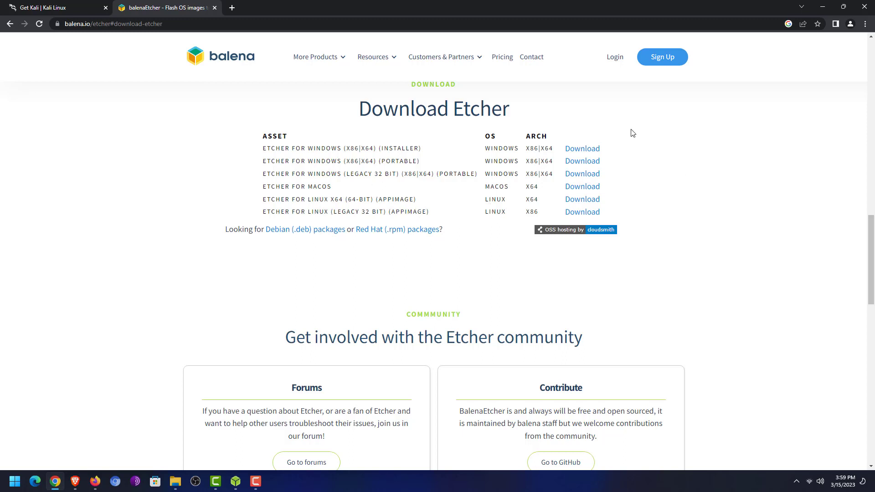
mouse_move(619, 201)
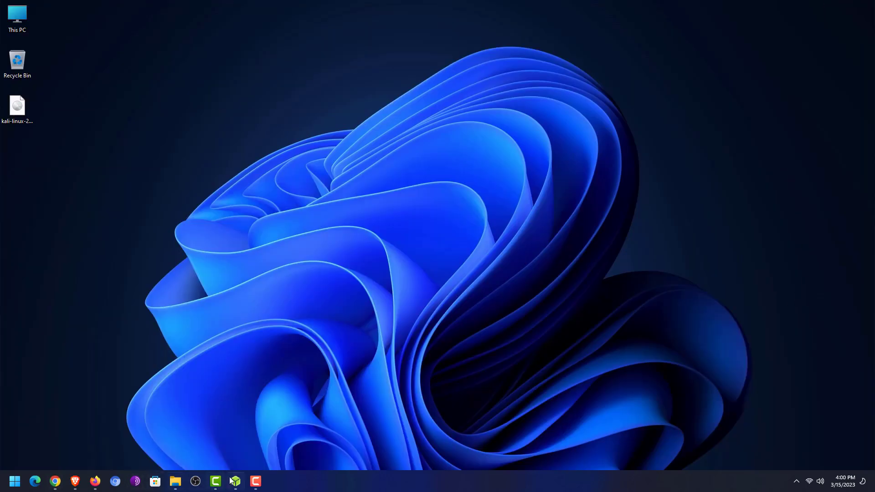
- Launch balenaEtcher and load kali-linux-2023.1-installer-purple-amd64 from the Desktop as the image to flash
click(235, 482)
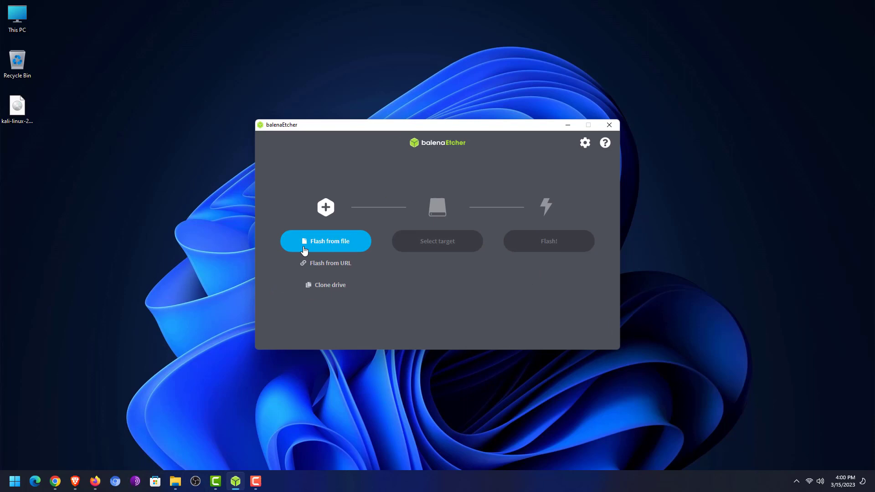
mouse_move(450, 325)
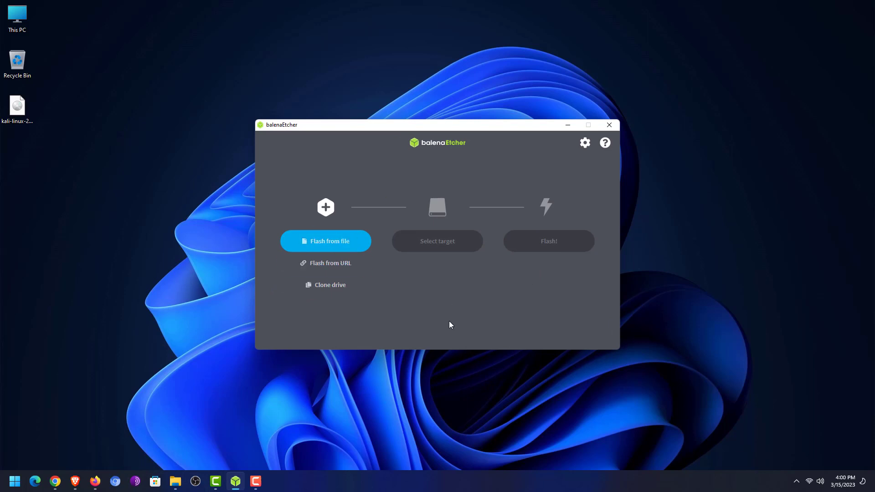
mouse_move(449, 325)
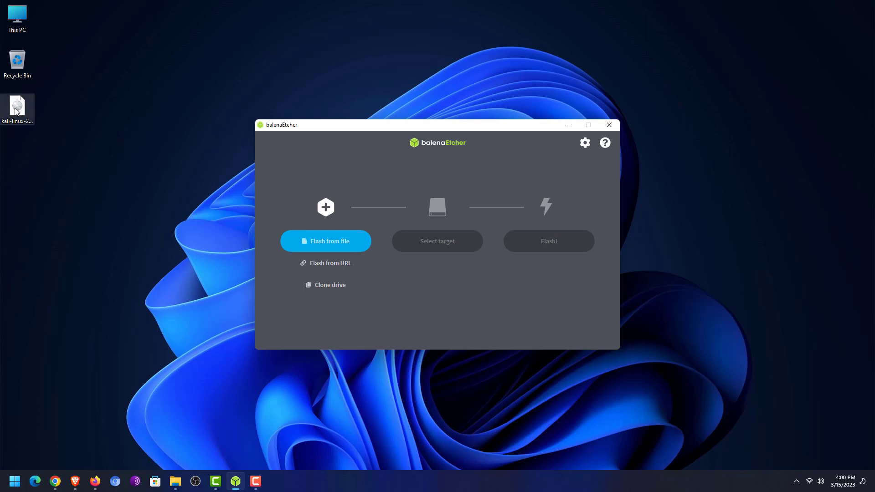
drag(16, 108, 362, 73)
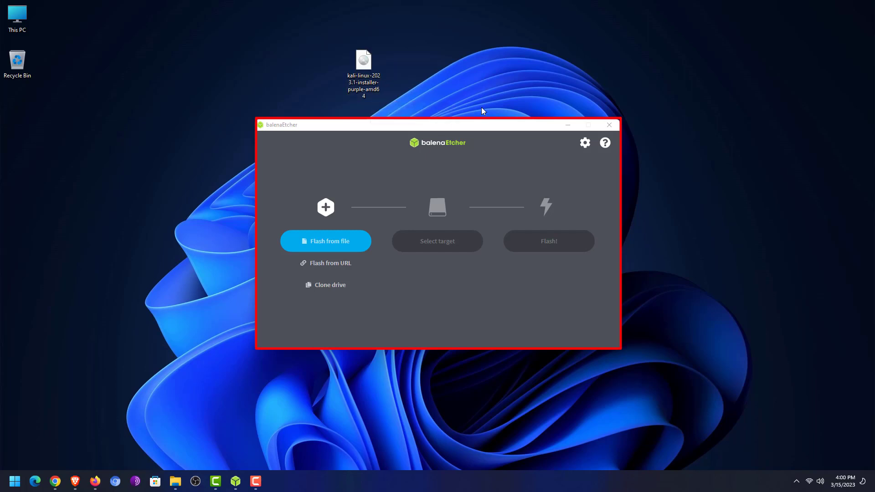
click(326, 241)
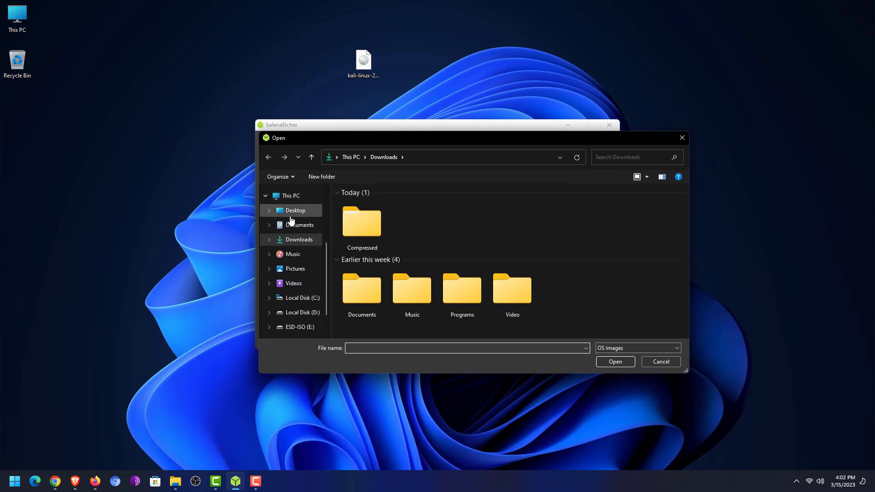
click(296, 210)
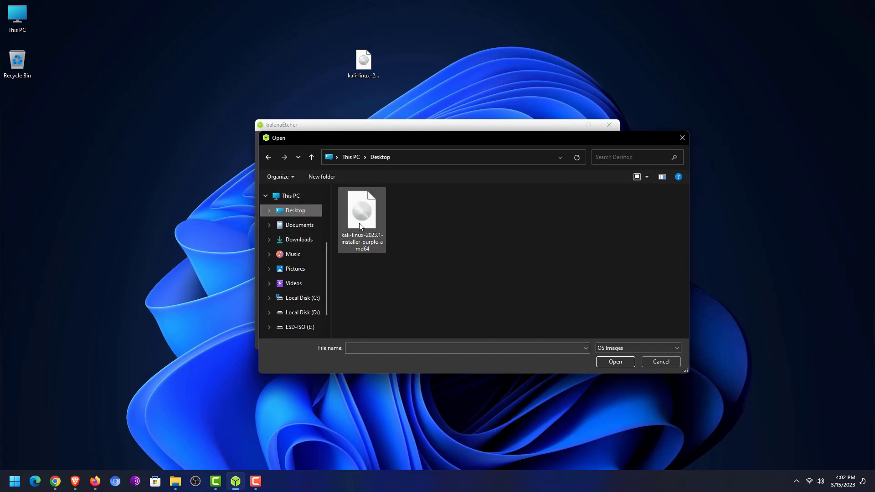
click(361, 218)
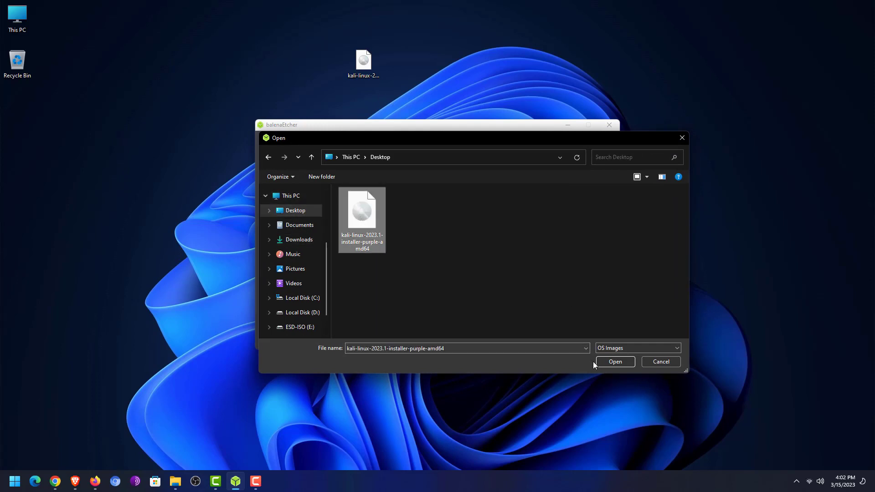
click(614, 362)
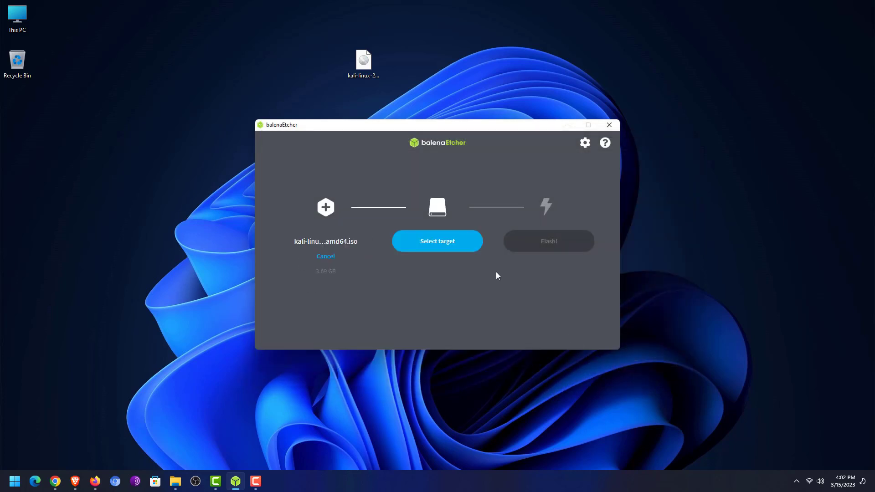
- Flash the image to the 30.8 GB SanDisk USB drive and close balenaEtcher when completed
click(437, 241)
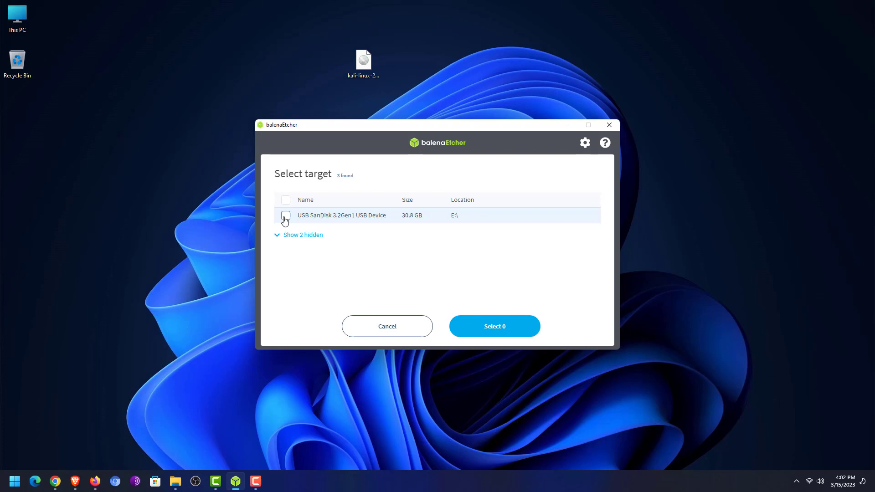
click(285, 215)
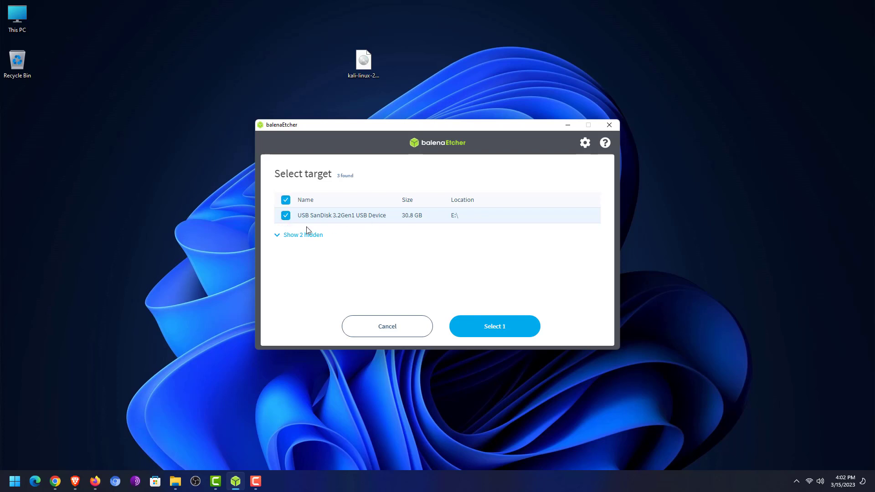
mouse_move(304, 240)
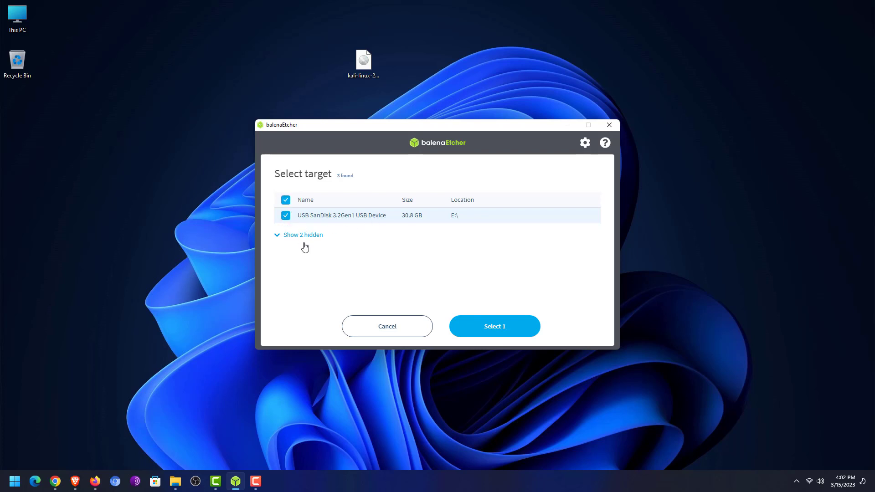
click(493, 327)
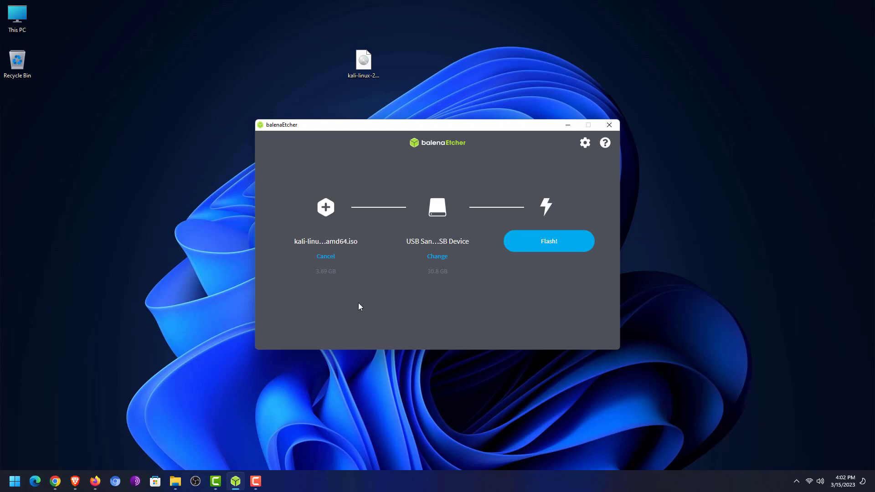
mouse_move(337, 240)
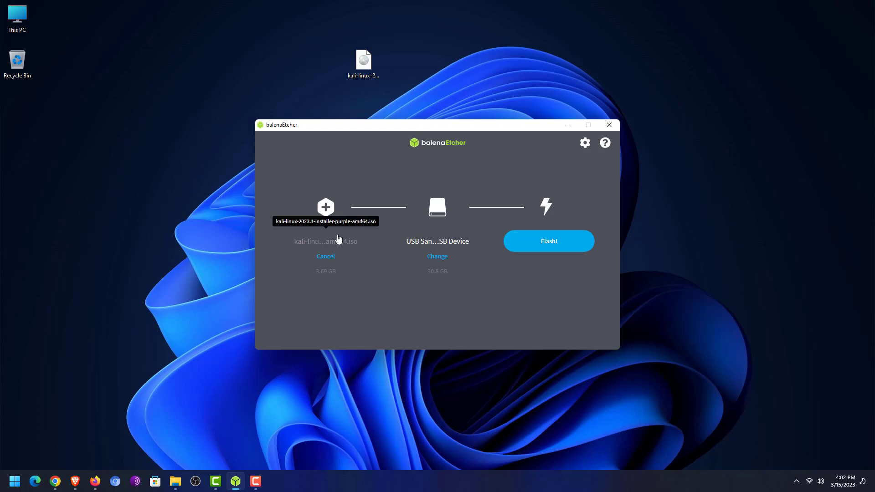
mouse_move(648, 318)
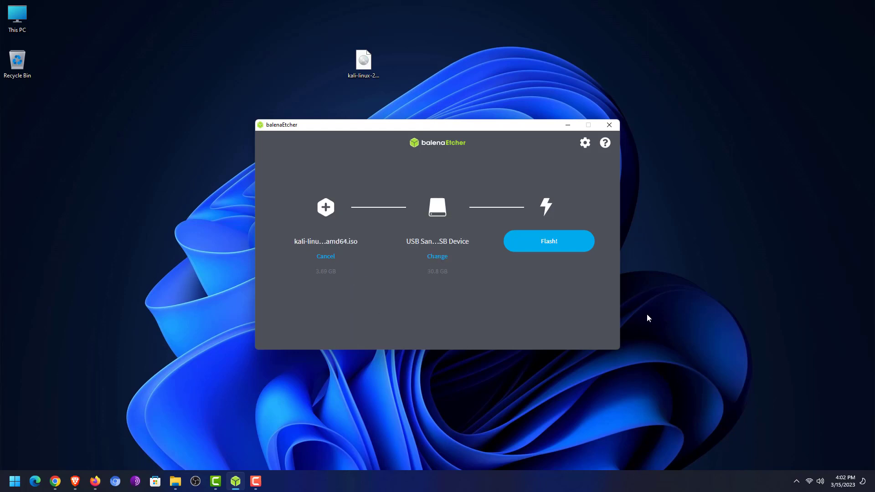
mouse_move(553, 248)
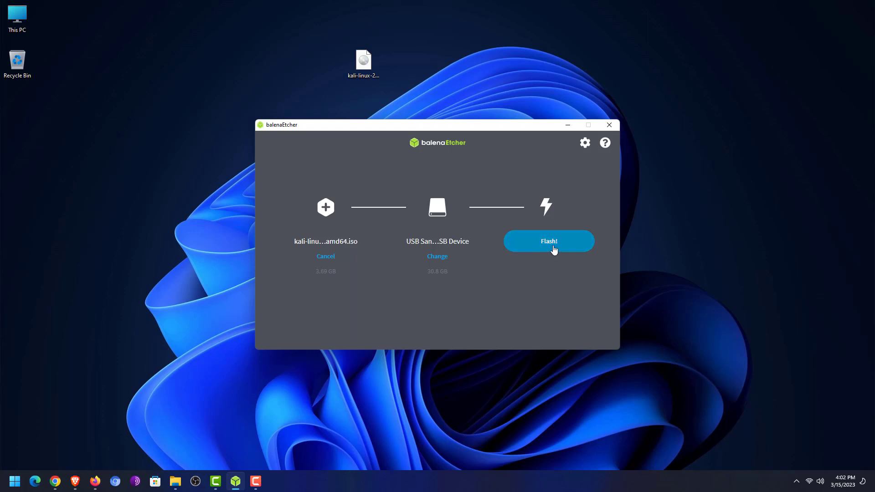
click(548, 241)
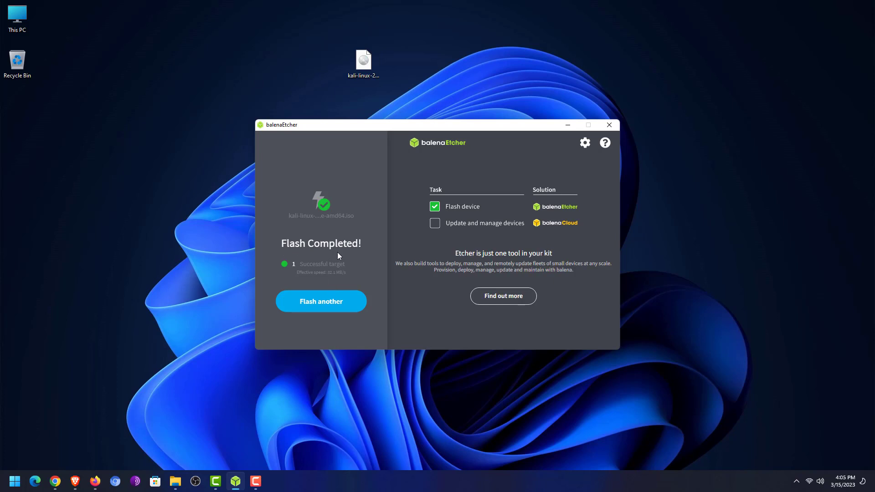
mouse_move(455, 160)
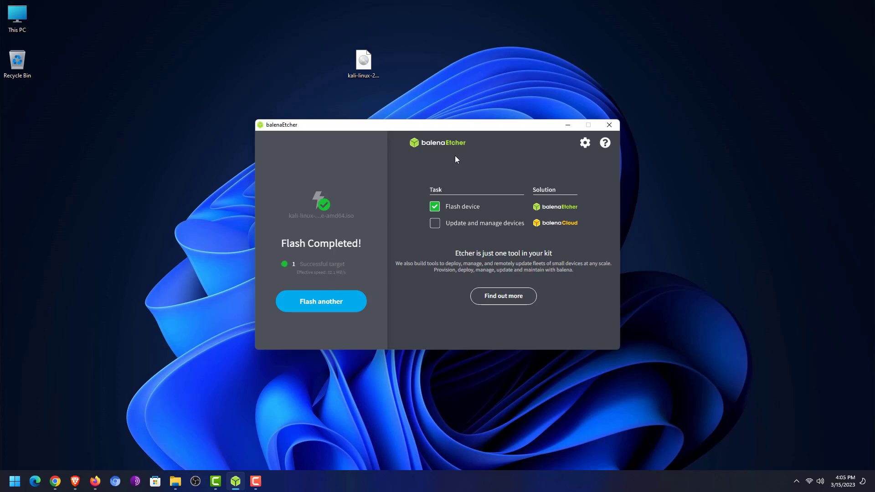
mouse_move(613, 140)
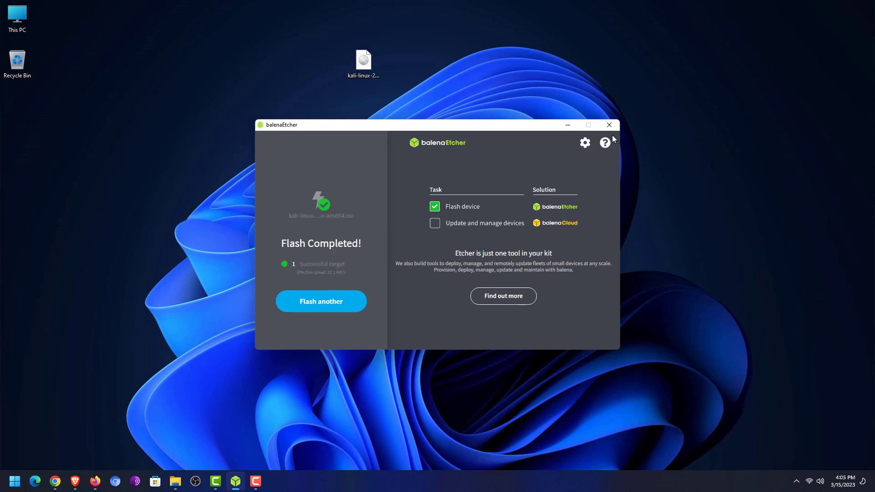
click(610, 125)
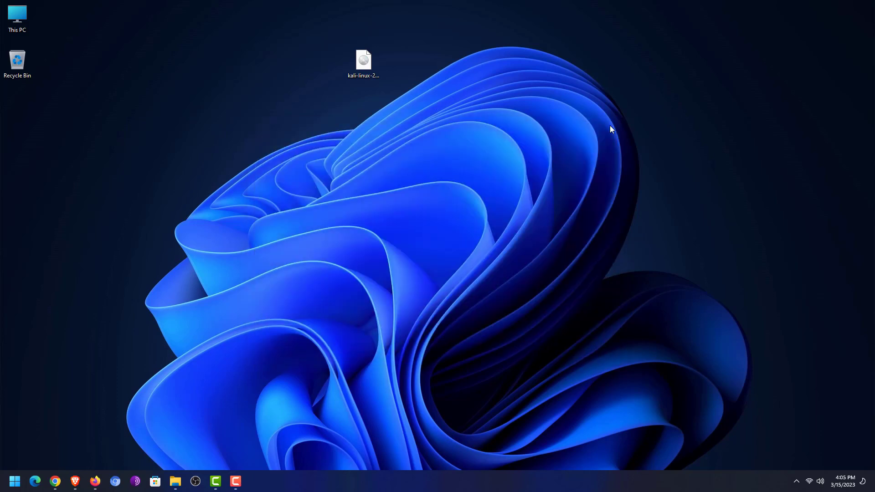
mouse_move(515, 202)
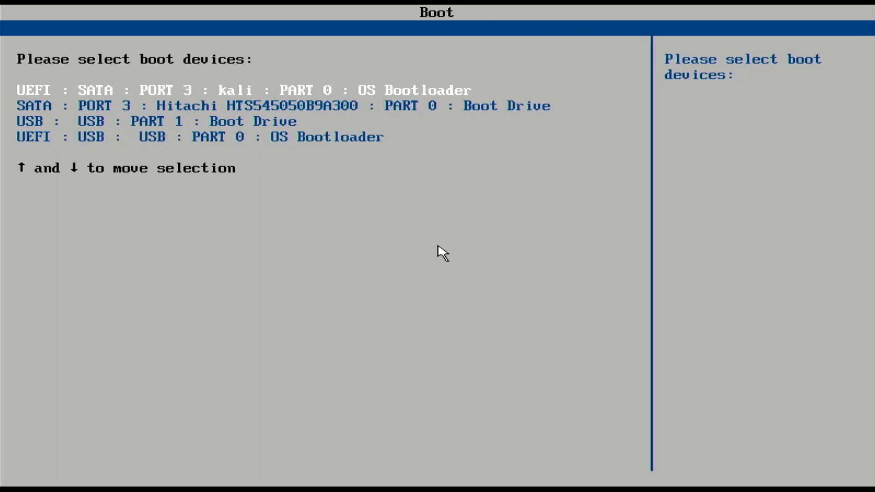
- Boot from the UEFI : USB : PART 0 : OS Bootloader entry in the BIOS boot menu
key(Down)
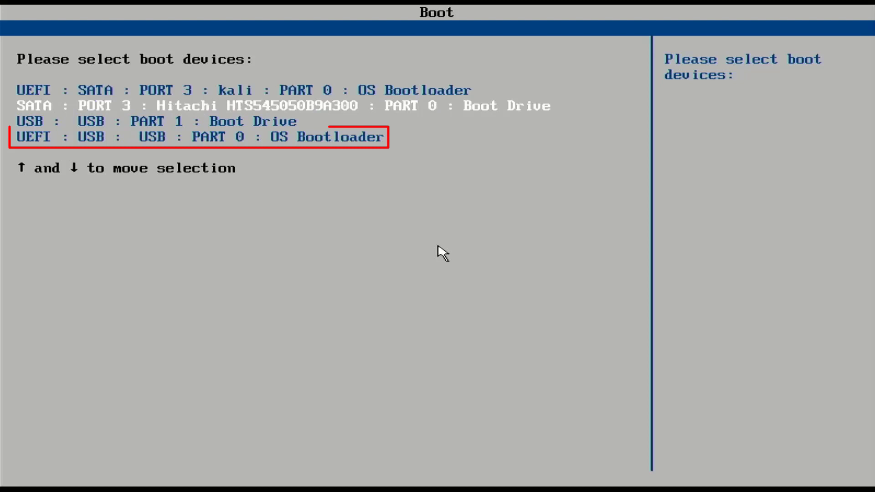
key(Down)
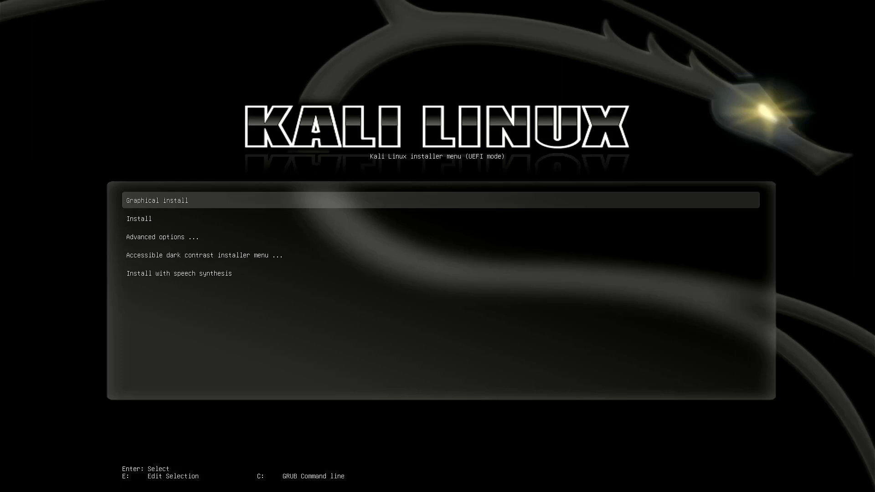
- Choose Graphical install from the Kali boot menu to reach language selection
key(Down)
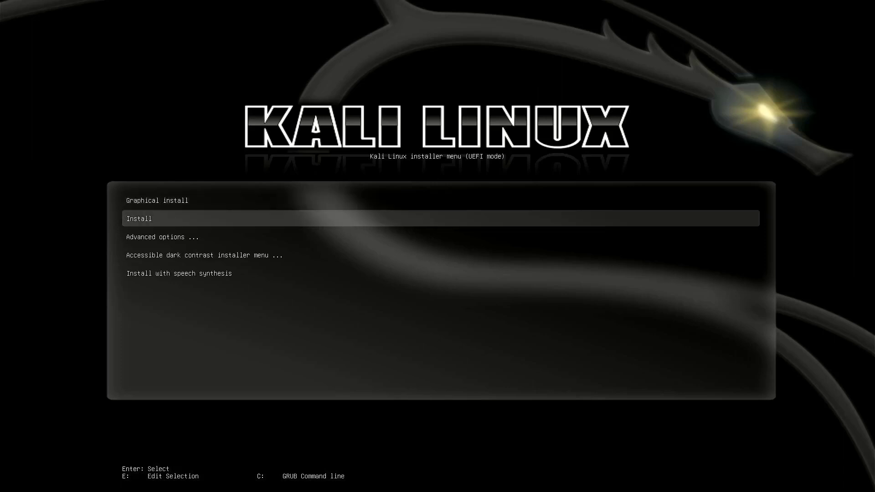
key(Down)
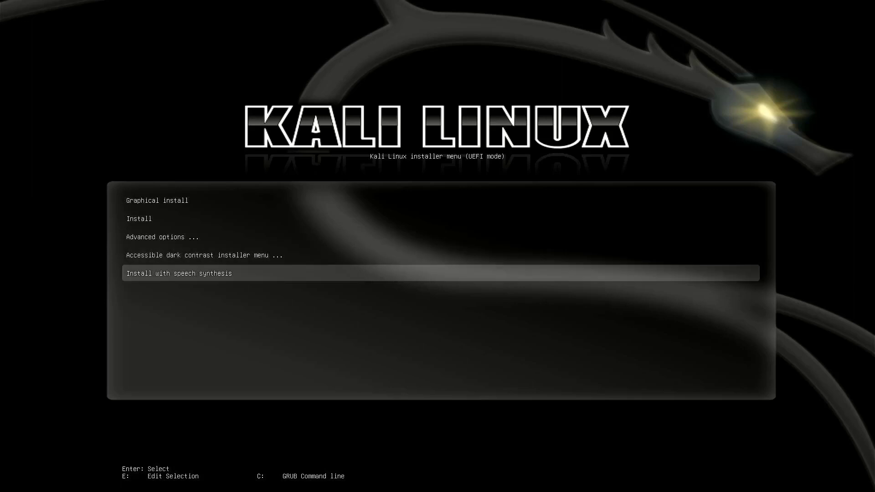
key(up)
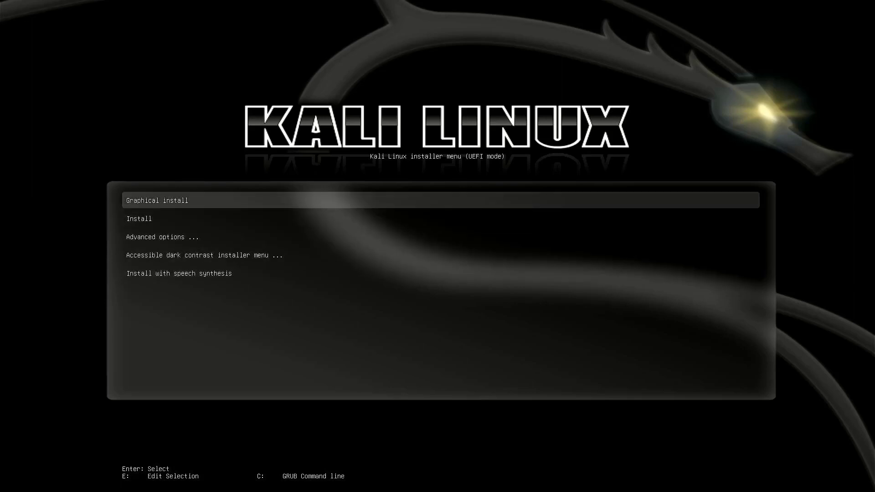
key(Return)
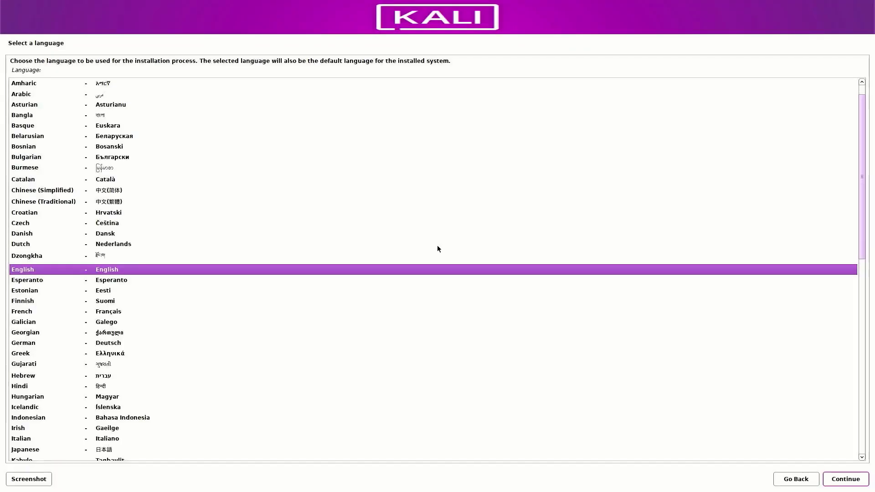
mouse_move(374, 2)
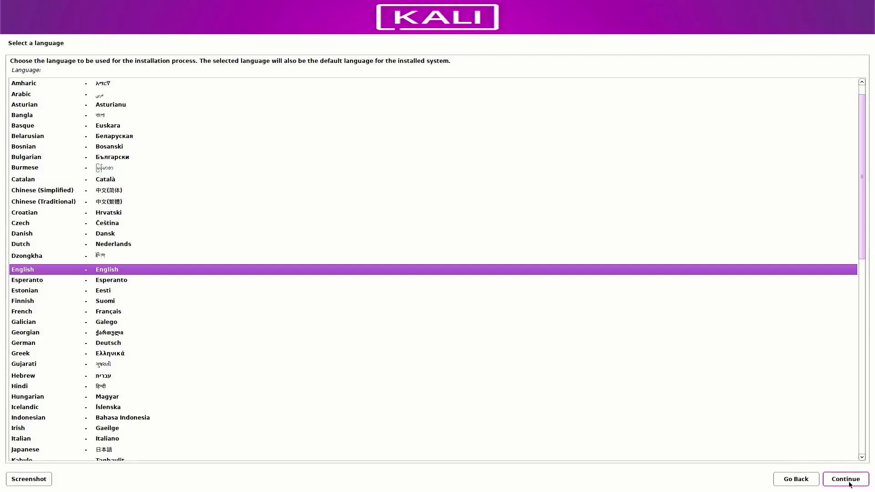
- Select English as the language and India as the location
click(844, 479)
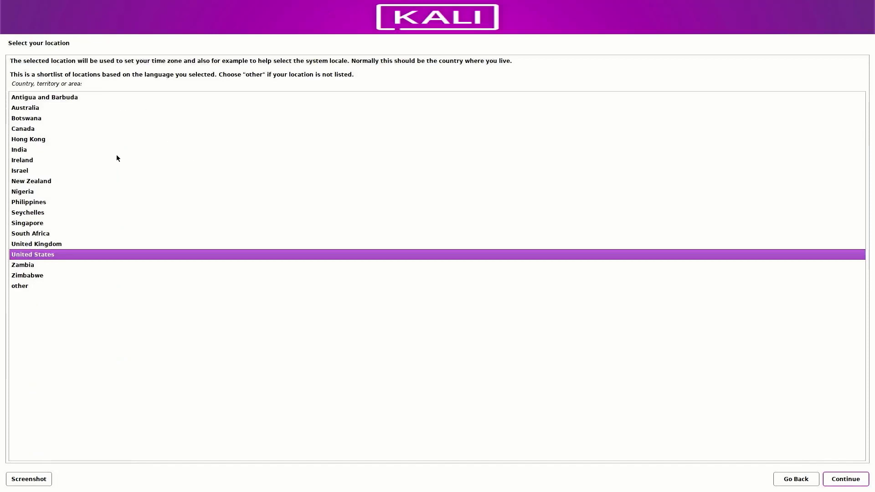
mouse_move(25, 153)
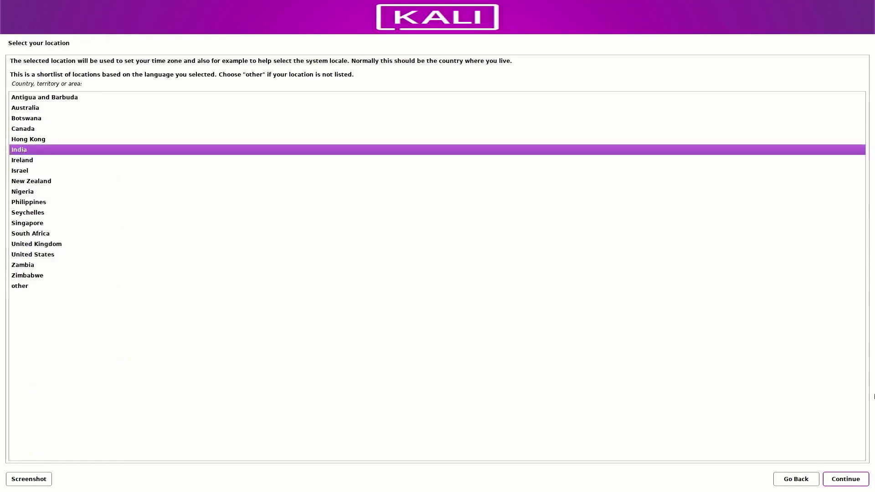
click(844, 479)
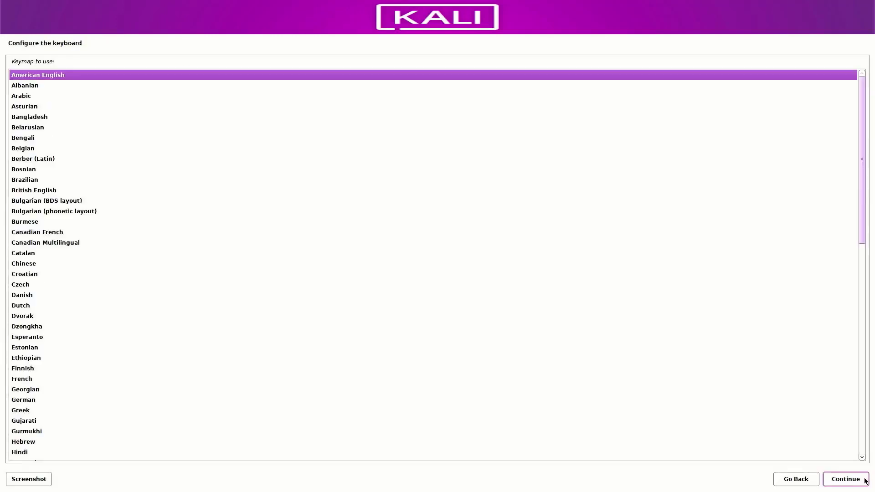
mouse_move(50, 50)
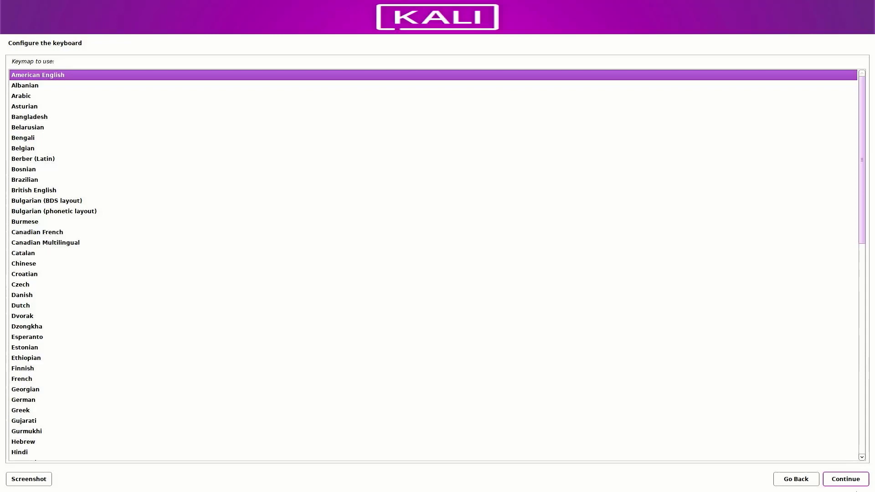
- Keep the American English keymap and proceed with the eth1 Intel wired interface
click(844, 479)
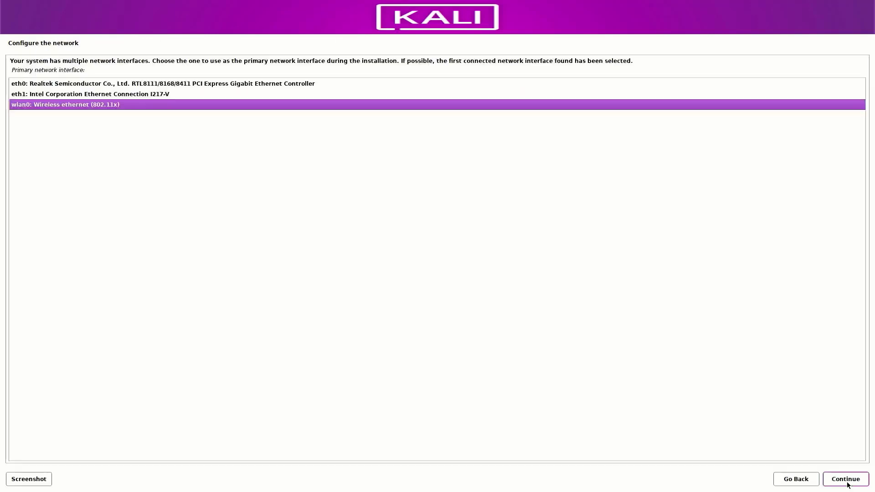
mouse_move(300, 94)
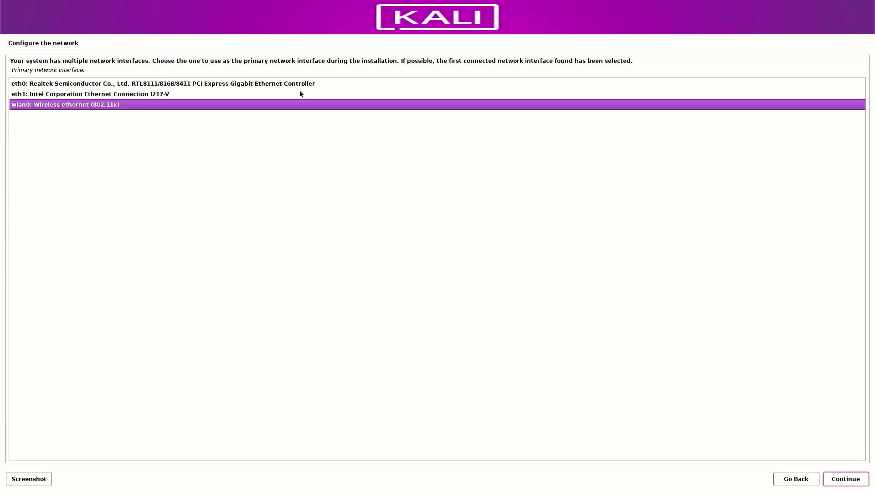
mouse_move(41, 95)
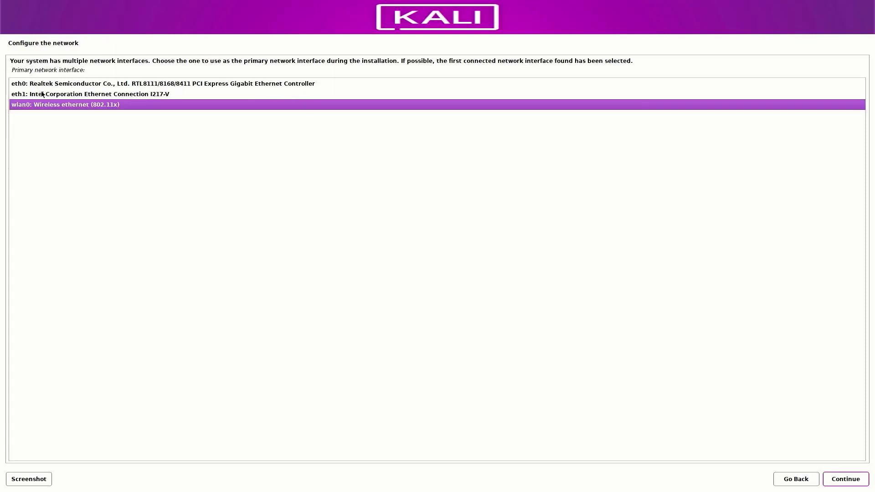
mouse_move(39, 111)
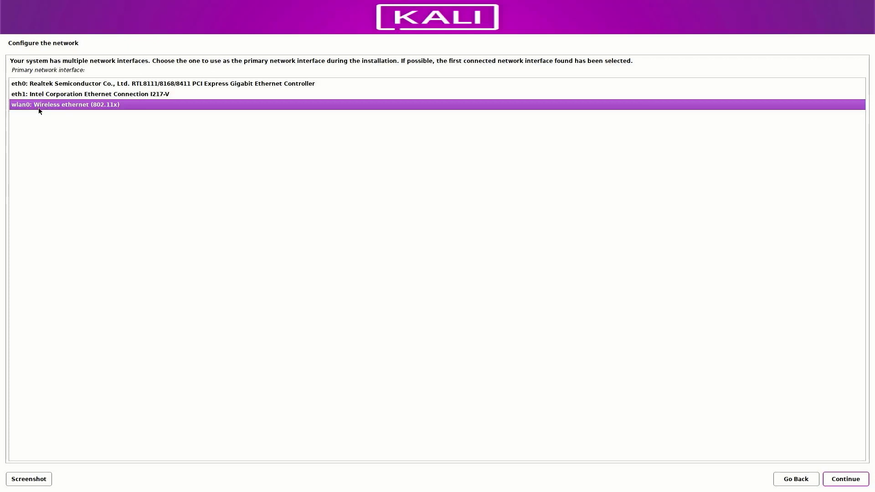
mouse_move(52, 96)
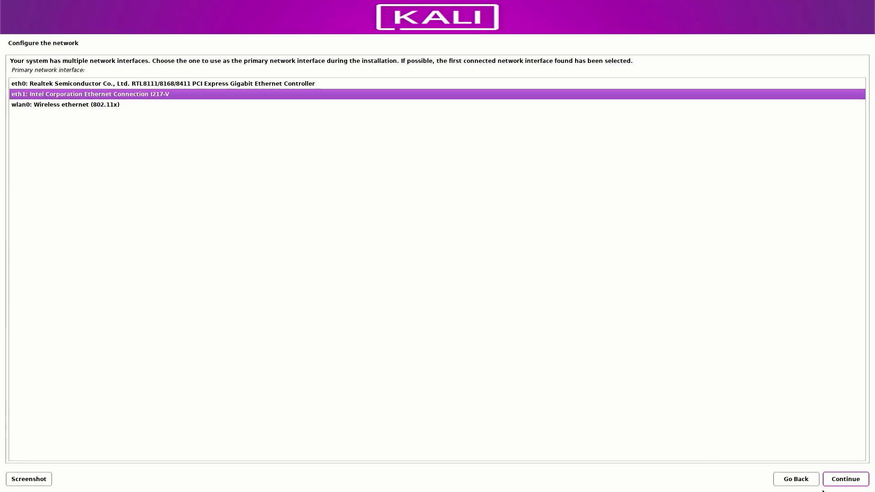
mouse_move(860, 488)
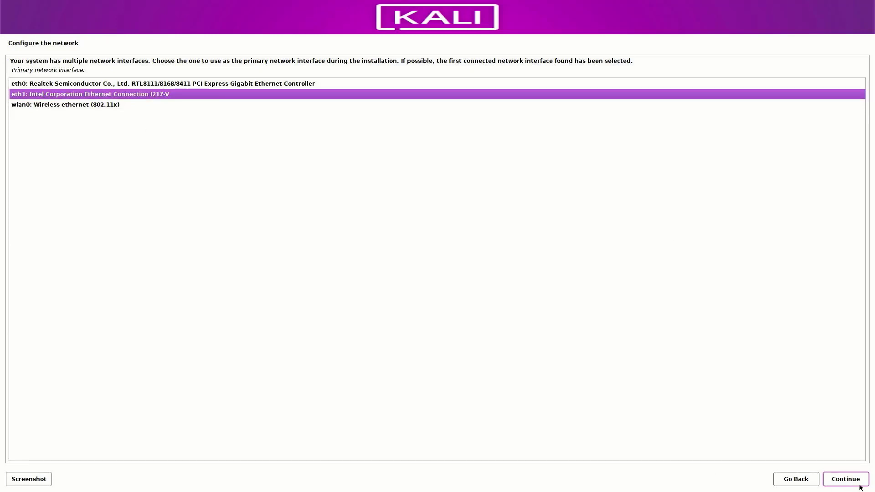
click(845, 479)
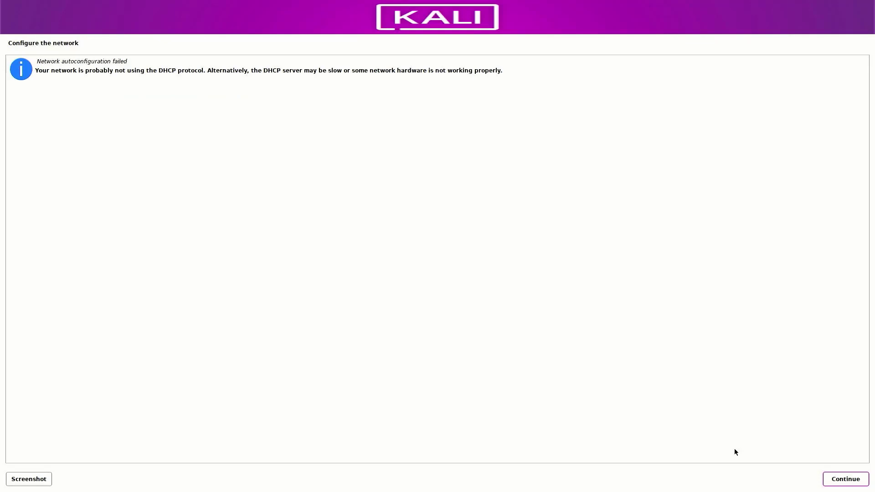
double_click(81, 61)
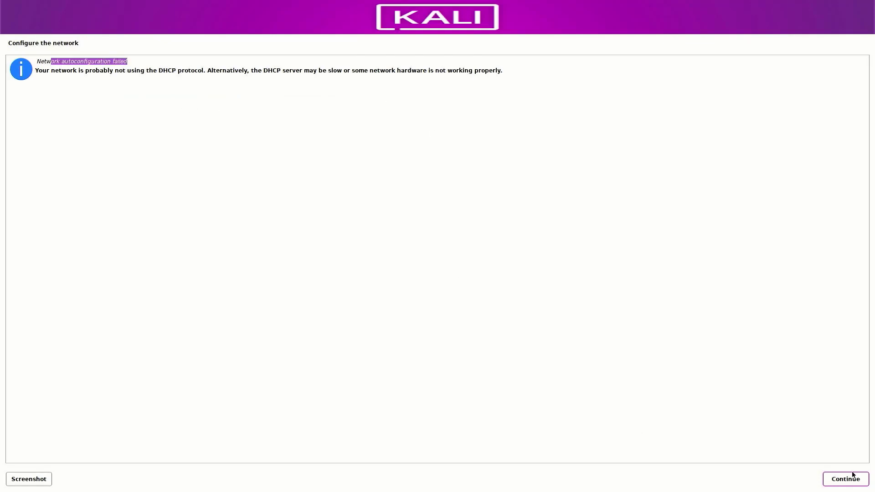
- After DHCP autoconfiguration fails, choose not to configure the network at this time
click(844, 479)
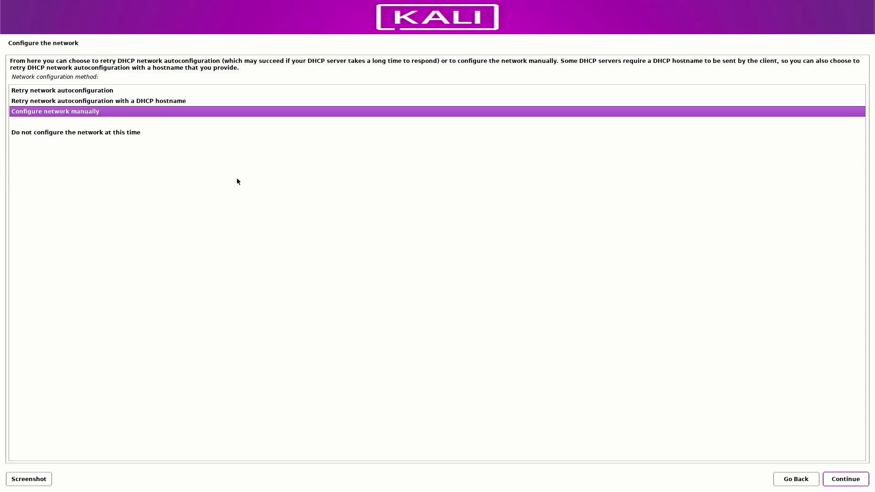
mouse_move(43, 136)
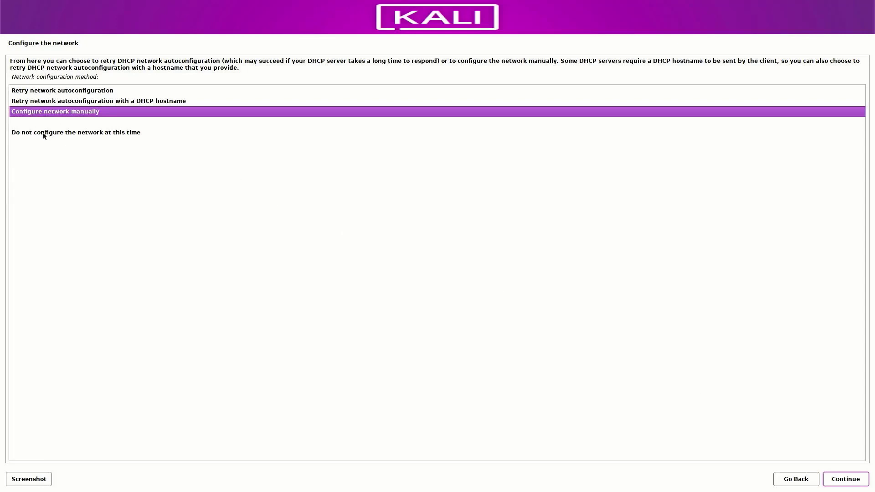
click(75, 132)
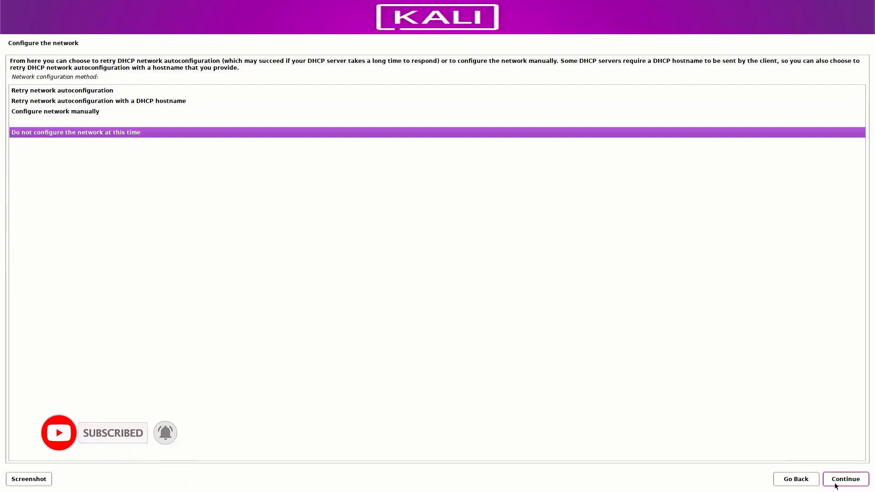
click(844, 478)
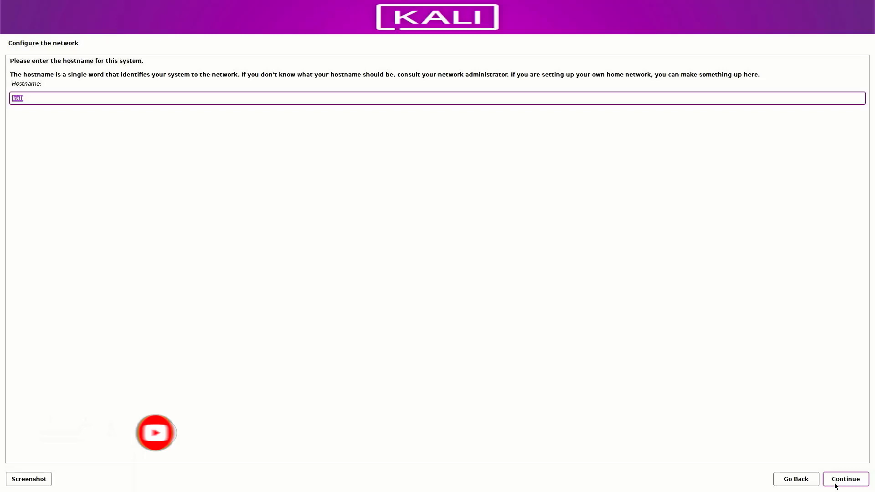
mouse_move(66, 48)
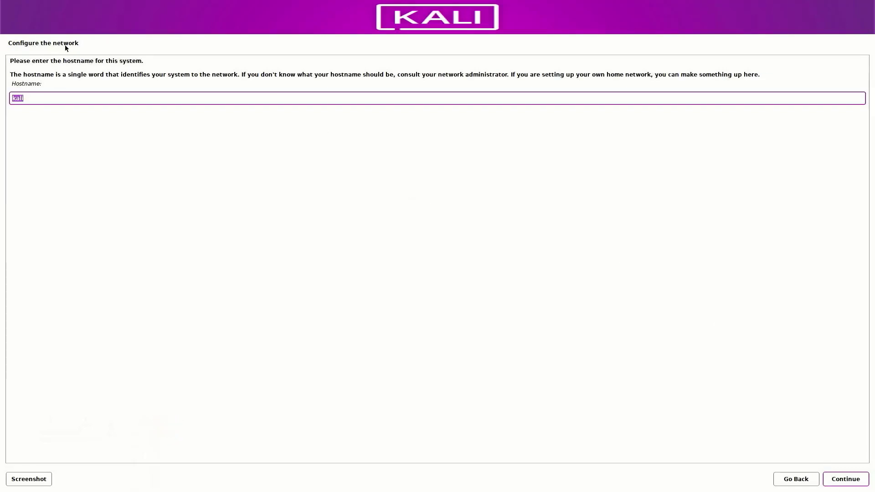
- Keep hostname kali and create user 'ECH DHEE' with the suggested username and a password
click(71, 97)
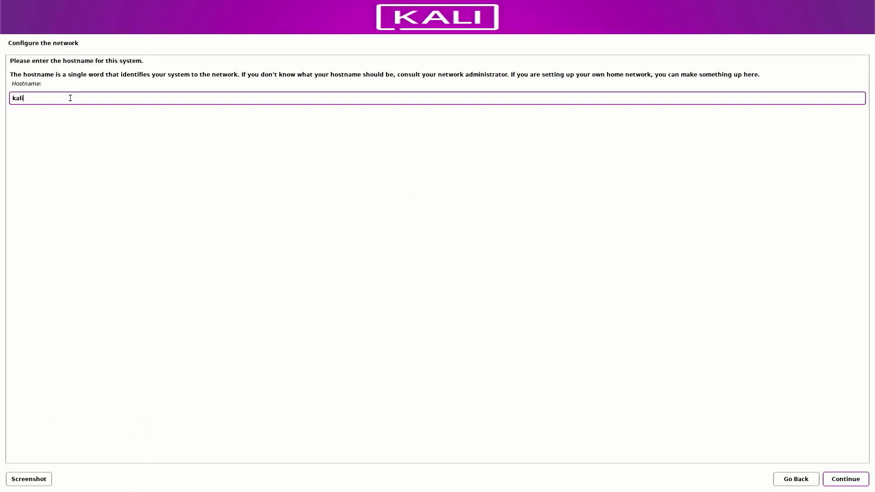
click(845, 478)
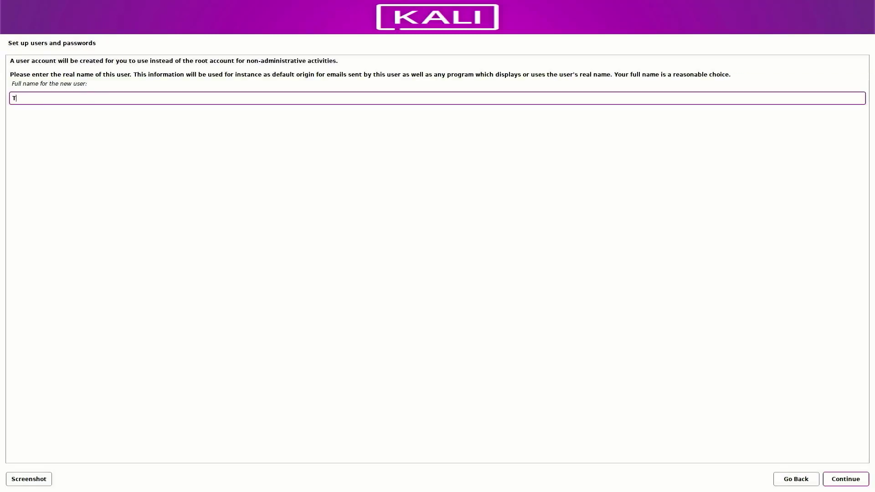
text(ECH DHEE)
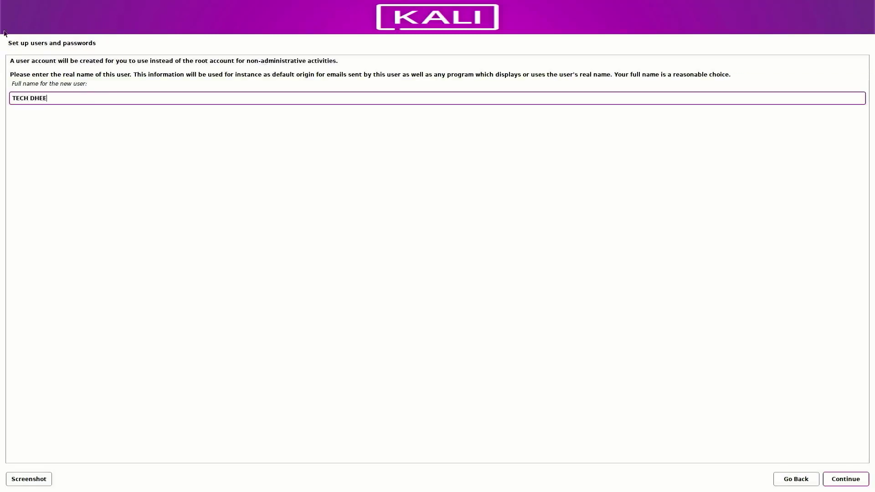
click(845, 478)
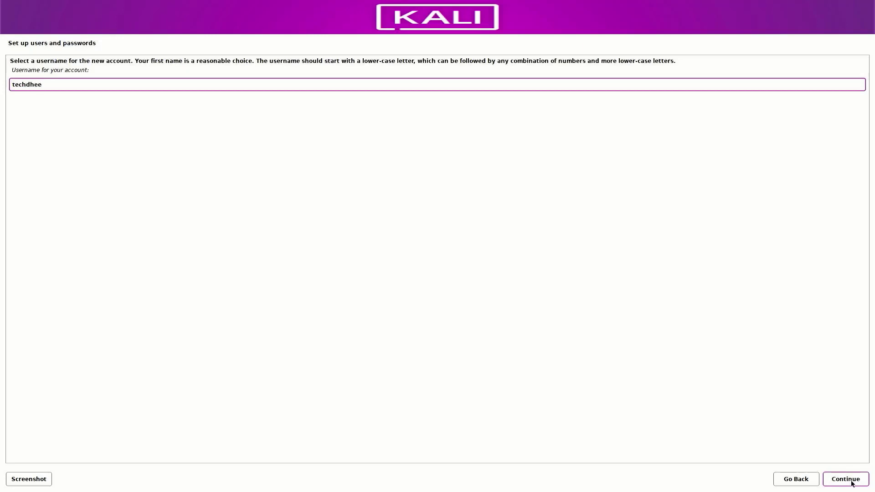
click(845, 479)
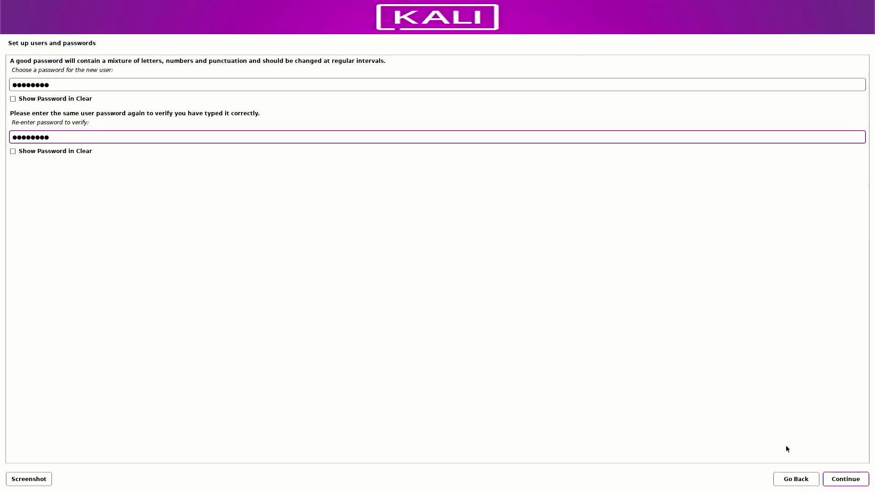
click(844, 479)
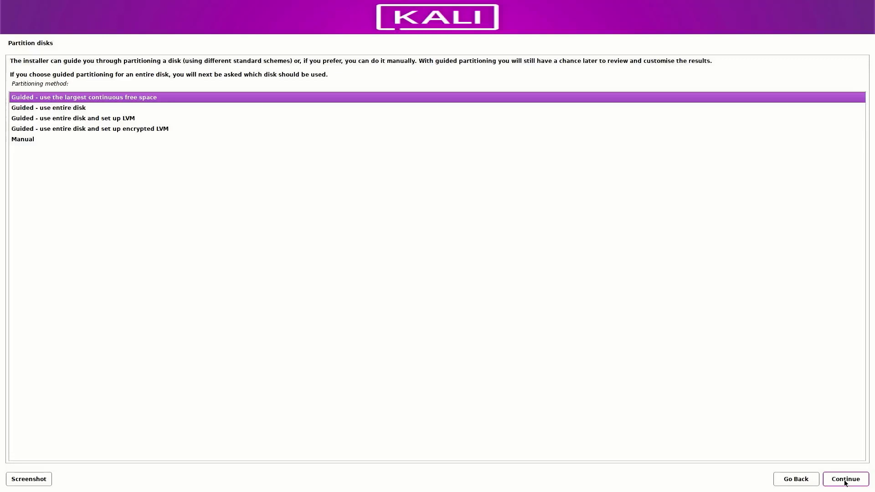
mouse_move(787, 351)
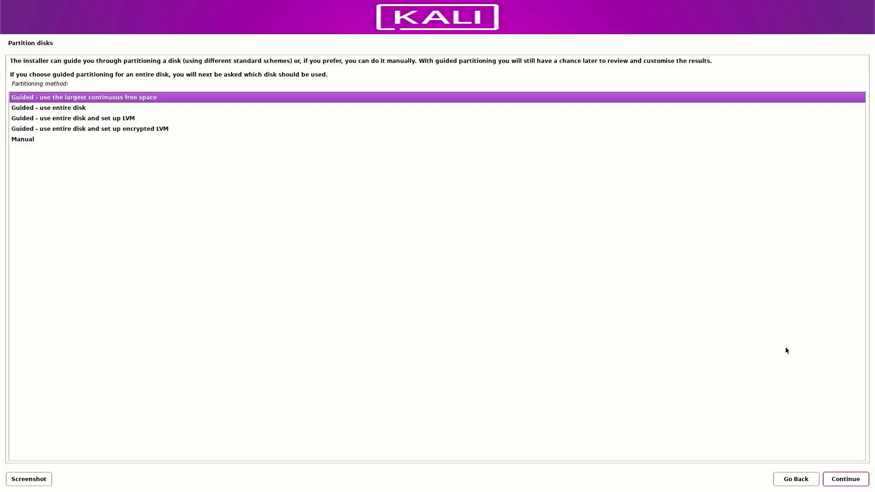
mouse_move(31, 94)
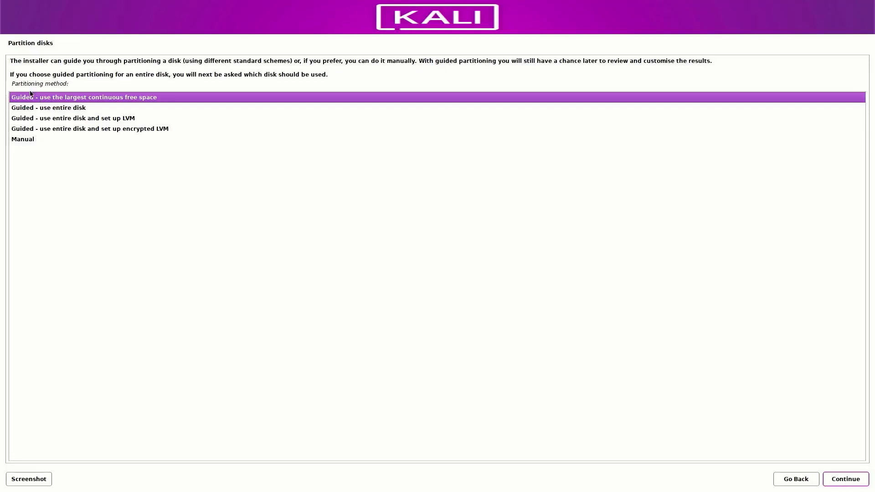
- Choose Manual partitioning to list the 500 GB Hitachi disk's existing partitions, selecting the 499.1 MB ESP
click(22, 138)
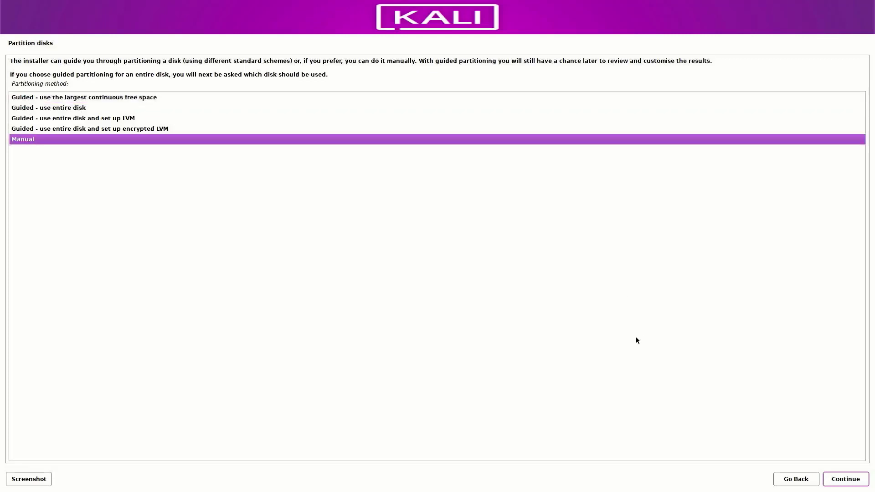
click(844, 479)
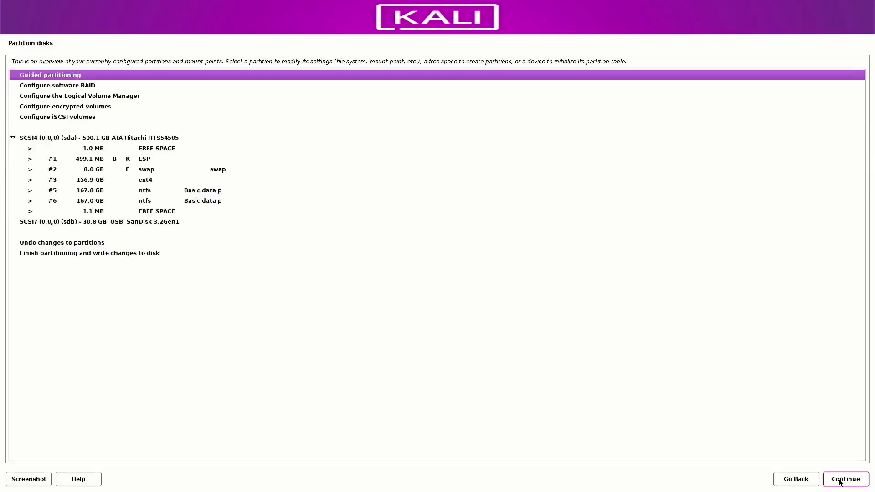
mouse_move(379, 244)
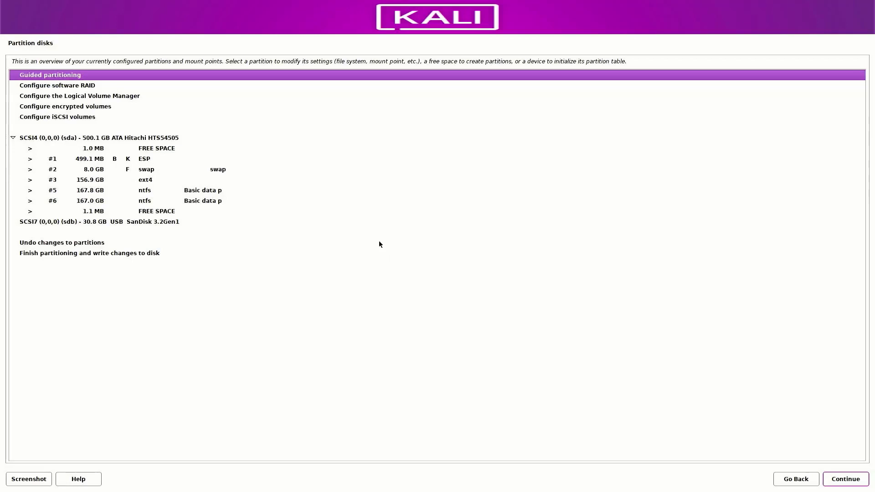
mouse_move(157, 123)
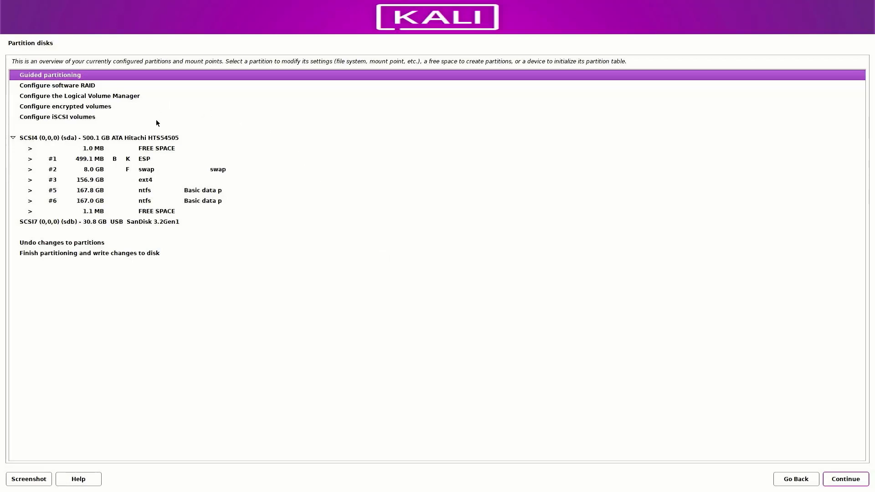
mouse_move(140, 136)
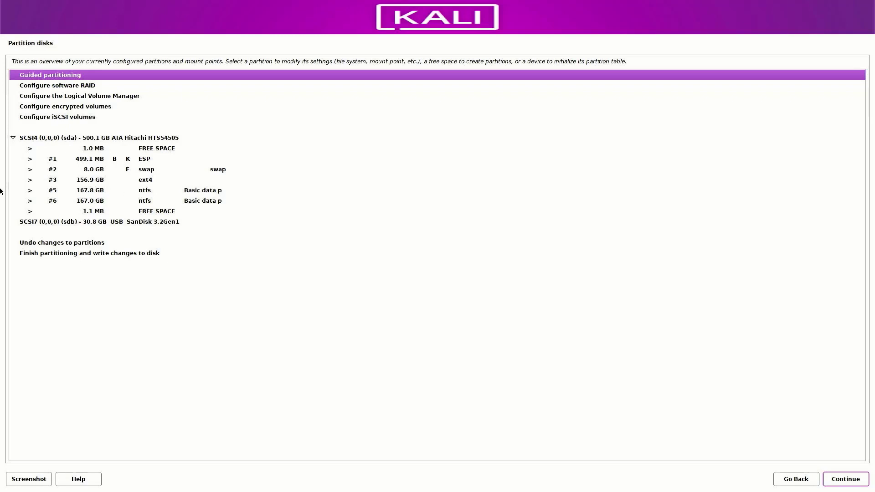
mouse_move(3, 14)
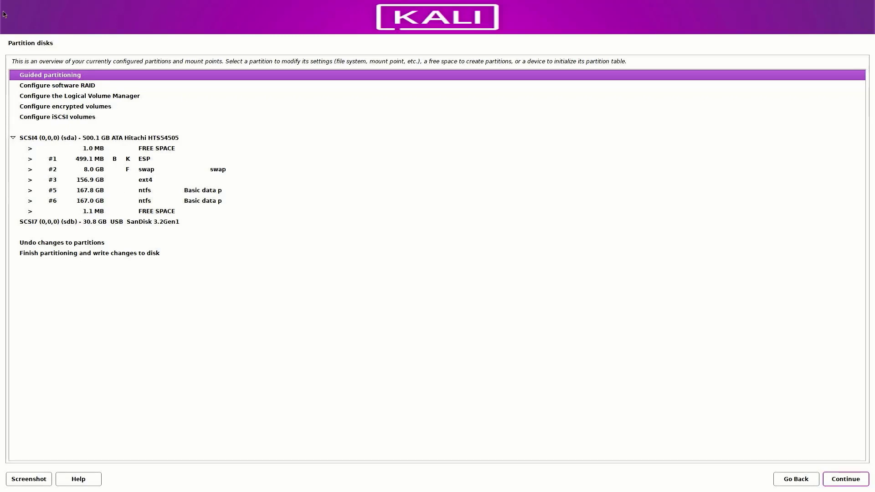
mouse_move(11, 51)
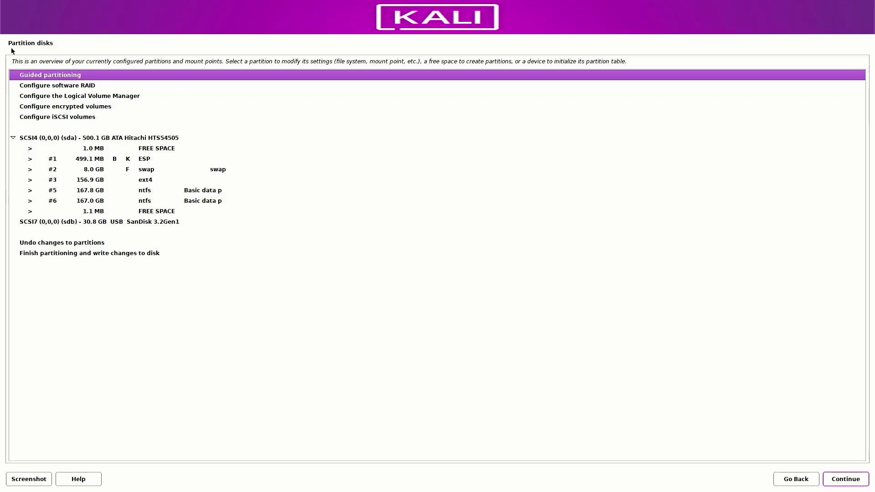
mouse_move(195, 140)
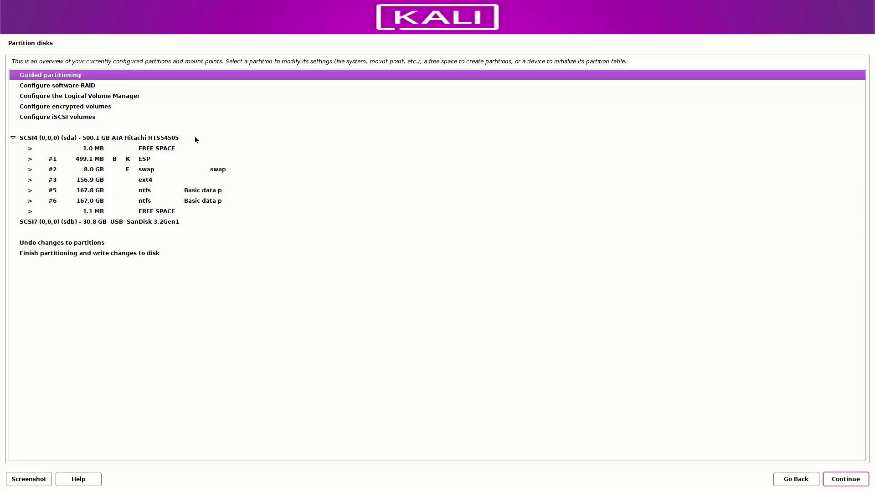
mouse_move(31, 146)
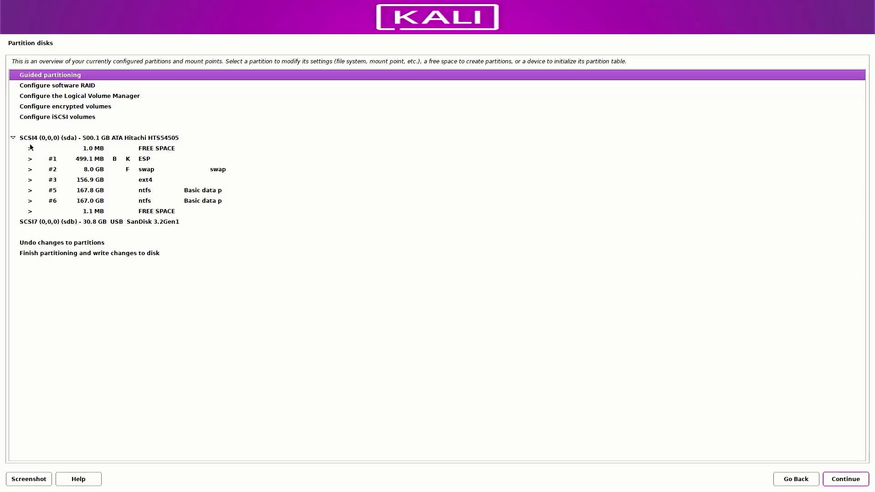
mouse_move(143, 161)
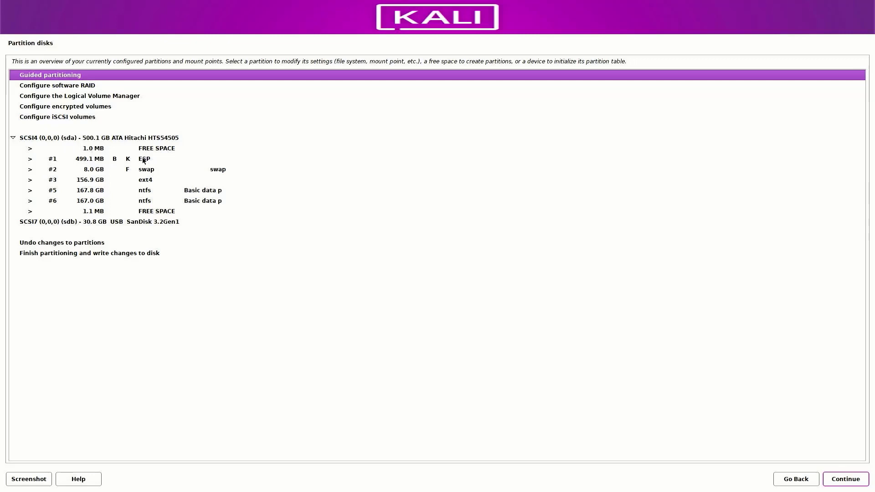
mouse_move(152, 160)
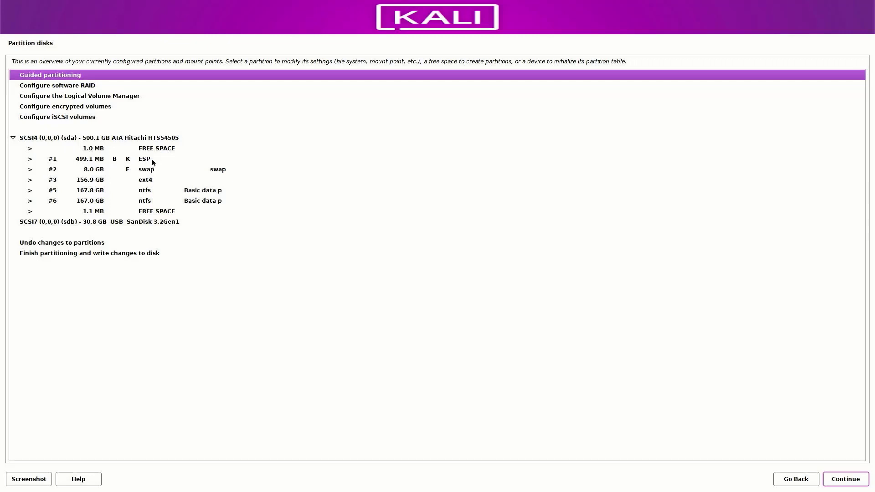
mouse_move(149, 173)
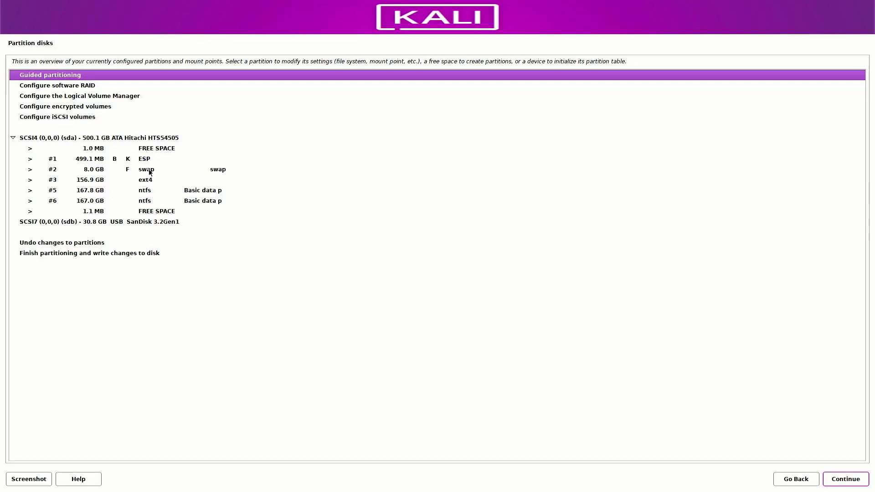
mouse_move(154, 195)
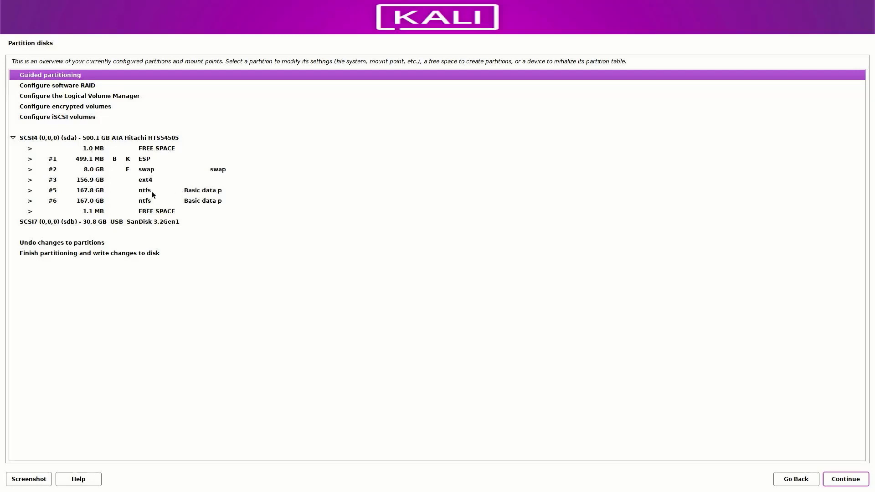
mouse_move(148, 200)
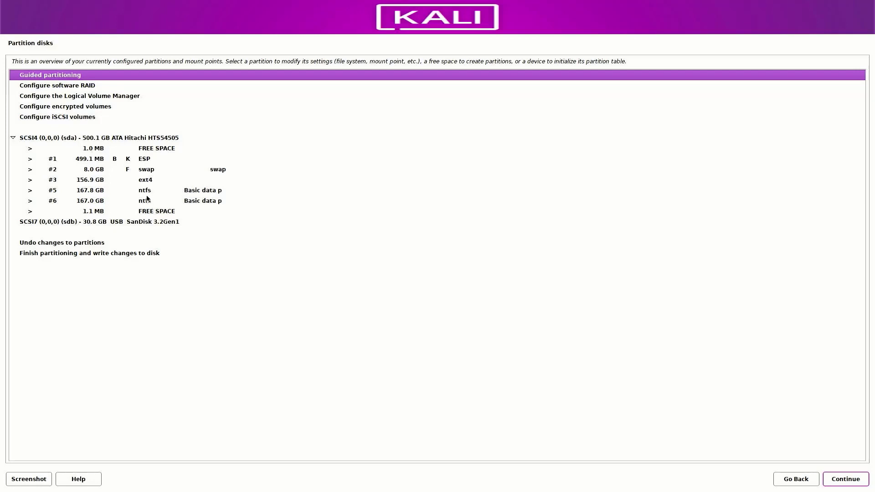
mouse_move(216, 289)
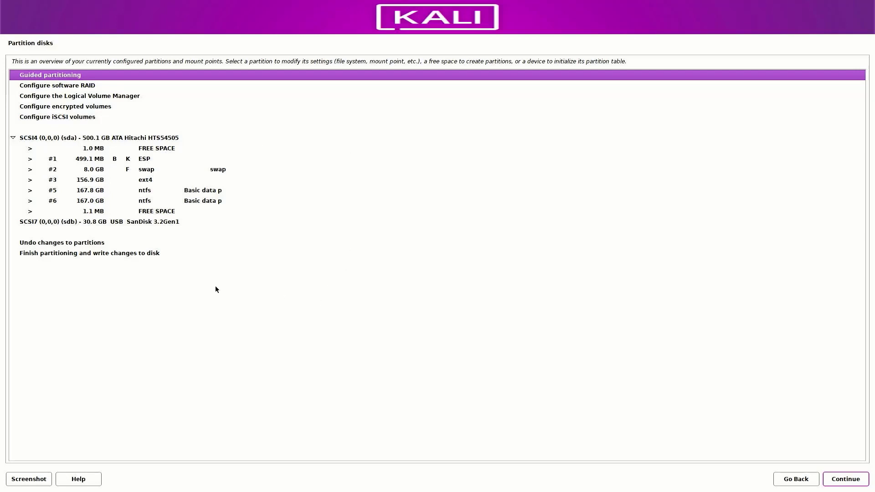
mouse_move(188, 263)
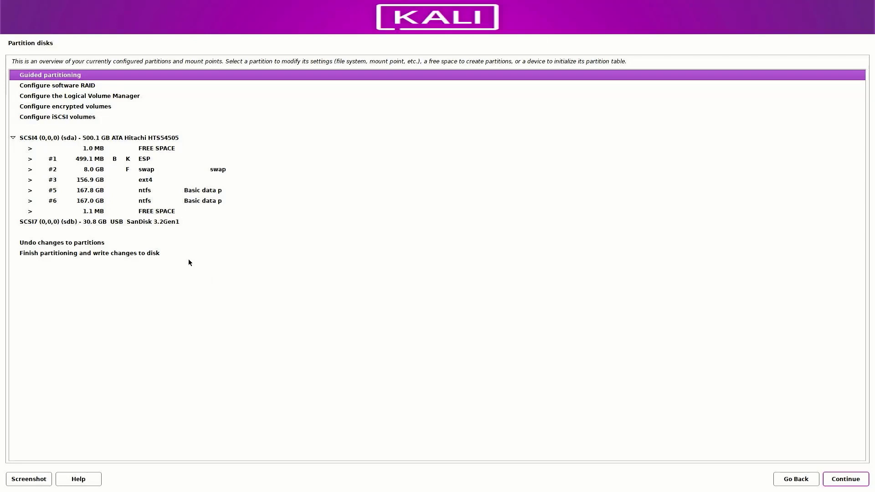
click(144, 159)
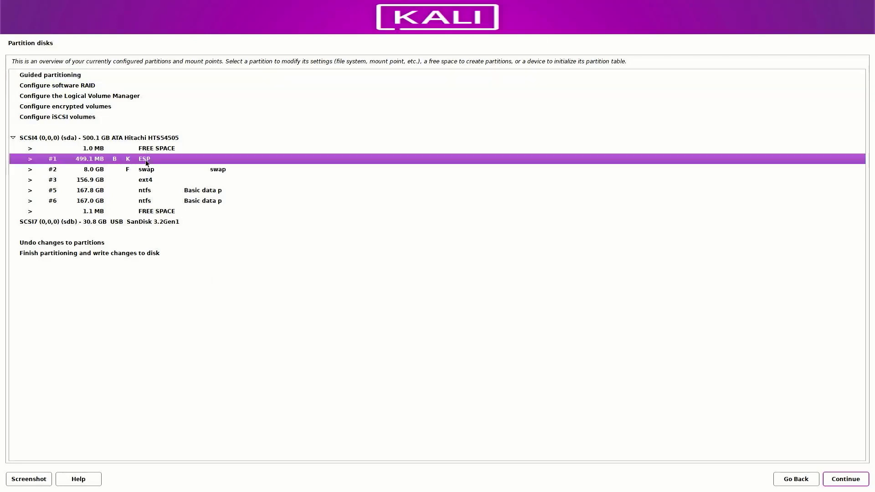
mouse_move(97, 184)
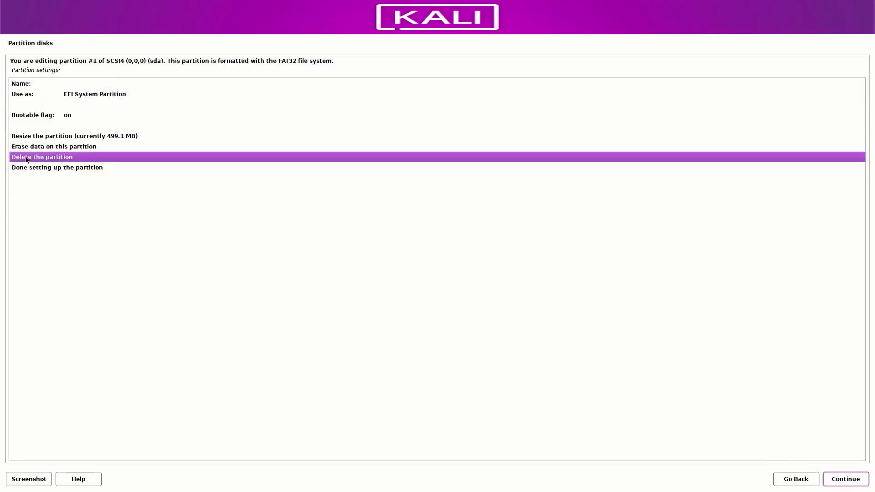
- Delete the old EFI and 156.9 GB ext4 partitions, then select the resulting 165.4 GB free space
click(42, 157)
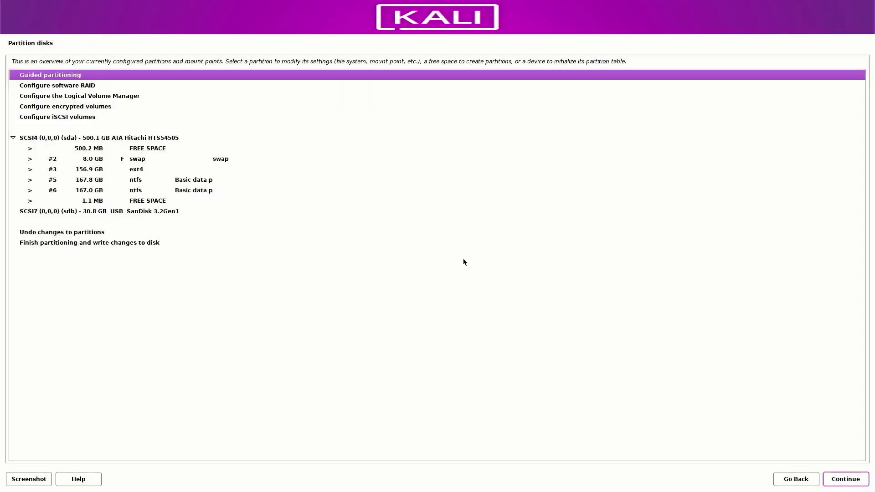
click(134, 159)
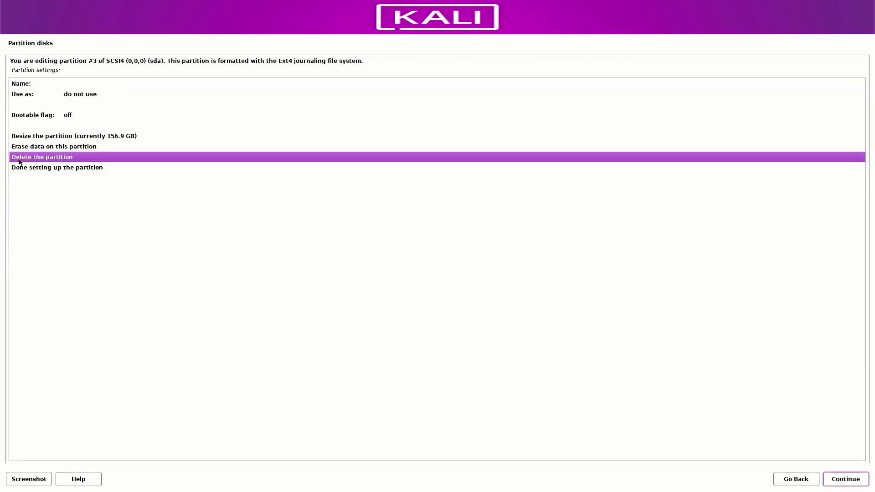
click(41, 156)
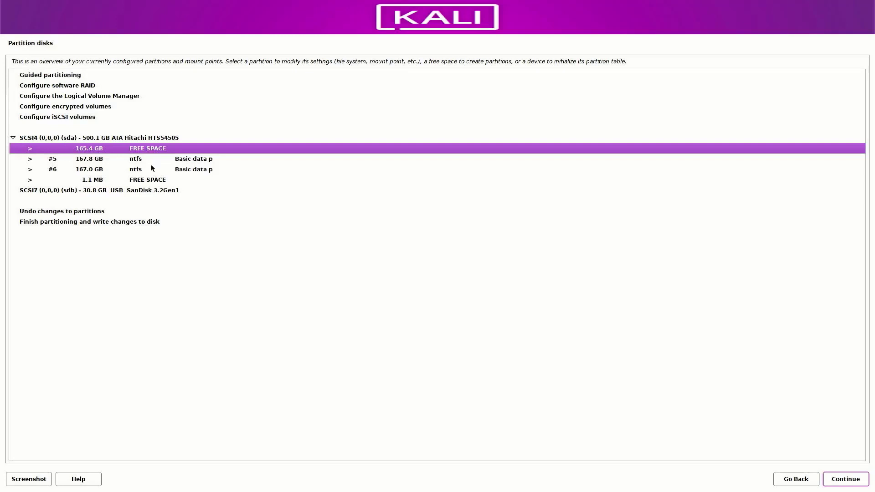
click(139, 170)
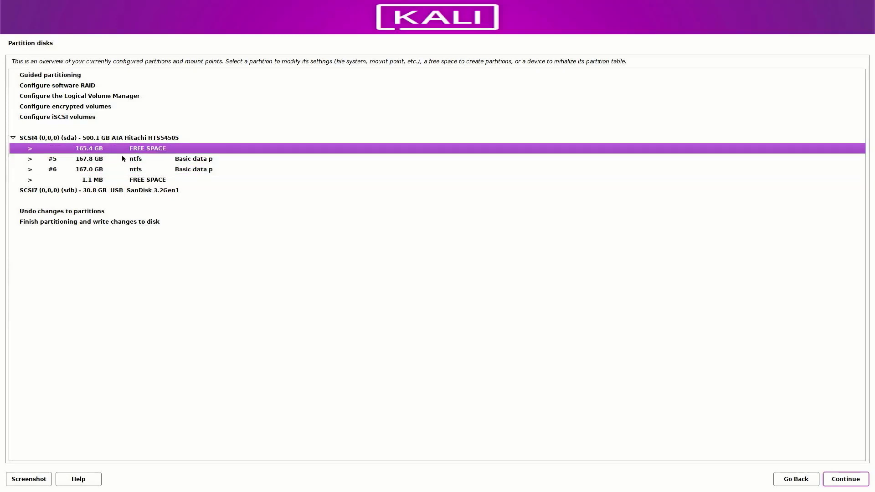
mouse_move(559, 186)
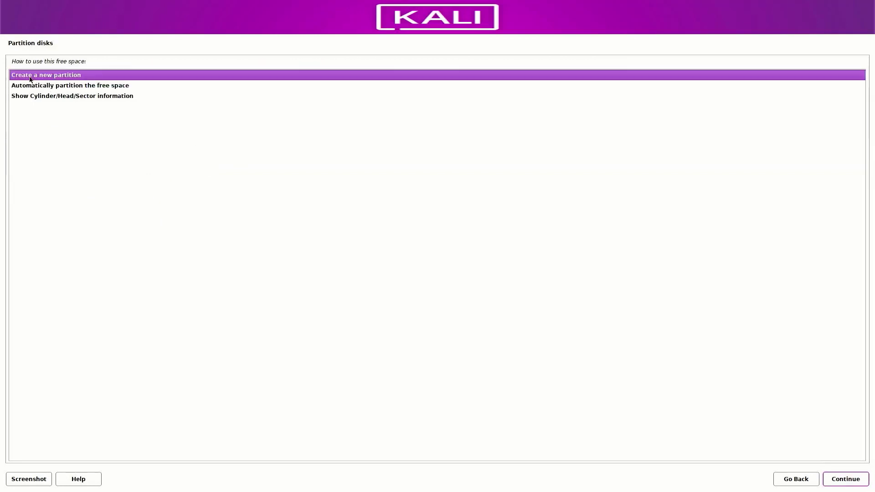
- Create a 500 MB partition in the free space, use it as EFI System Partition, and finish it
click(845, 478)
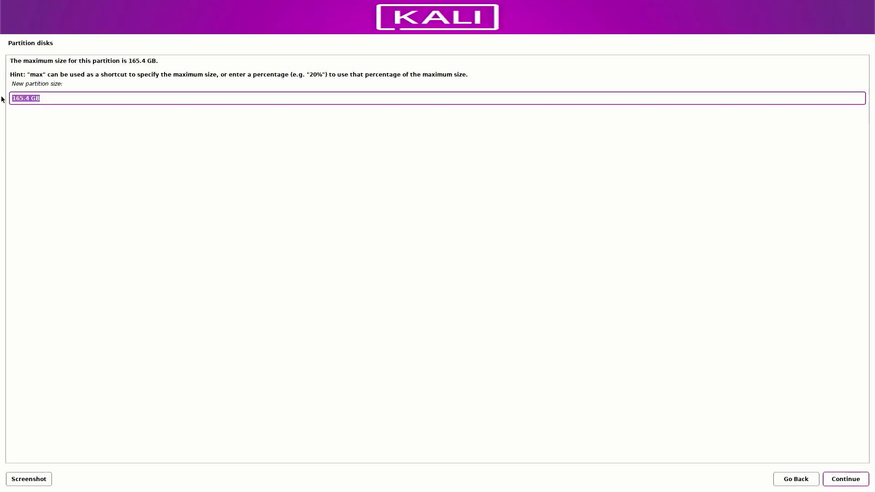
text(500)
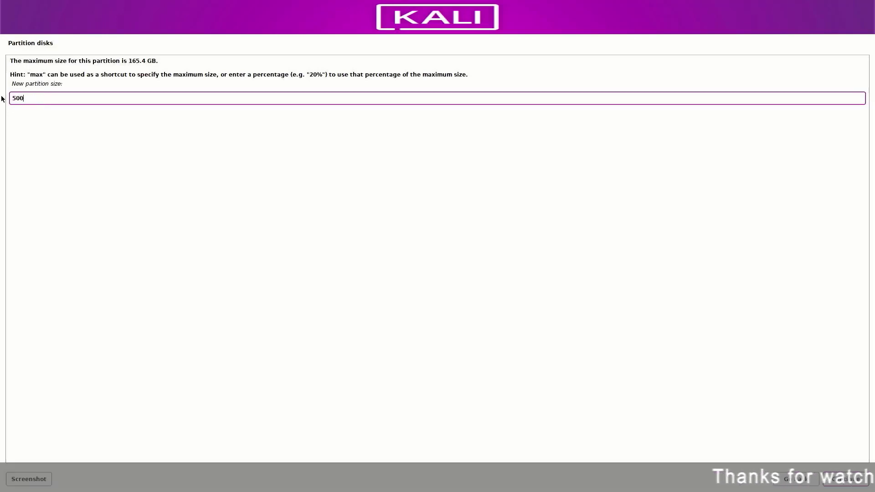
text(MB)
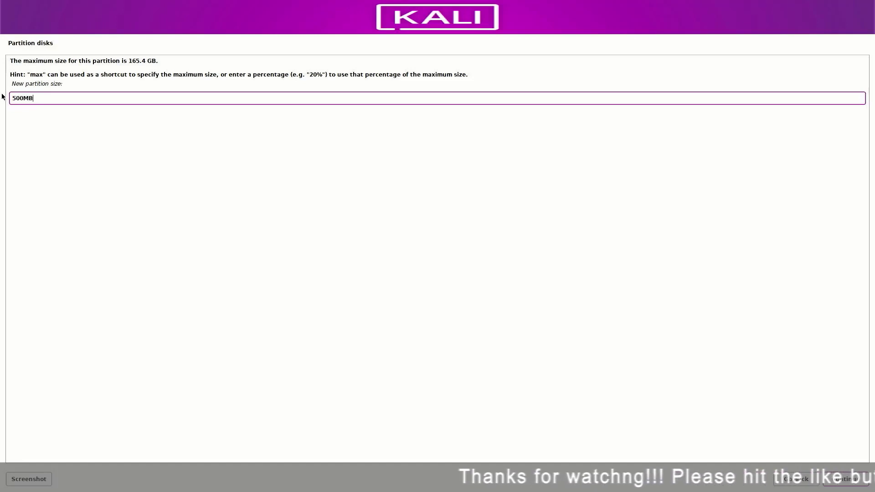
mouse_move(723, 326)
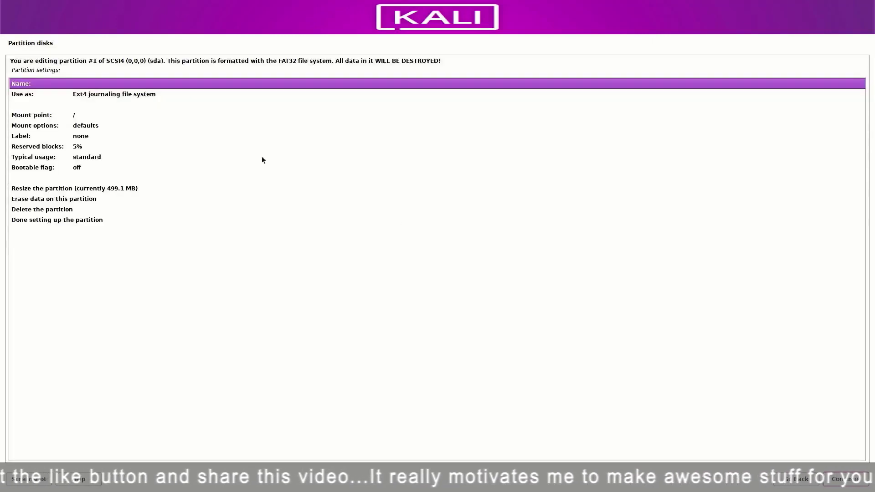
mouse_move(93, 98)
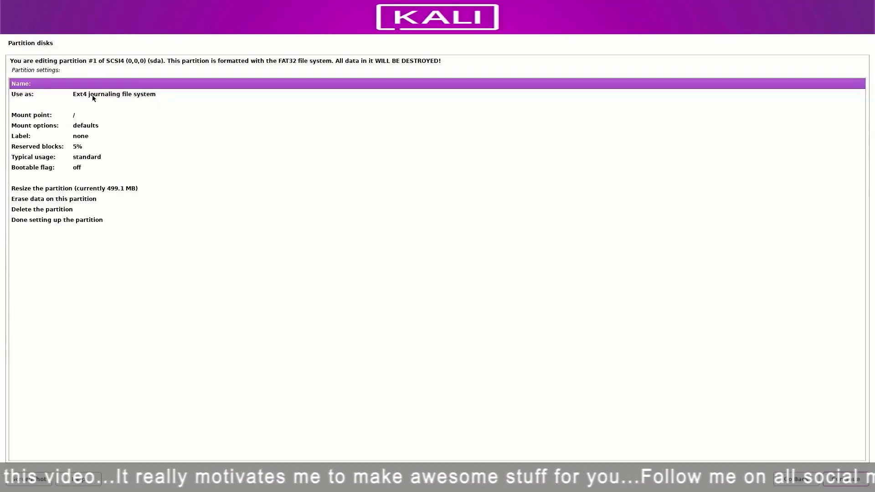
click(114, 94)
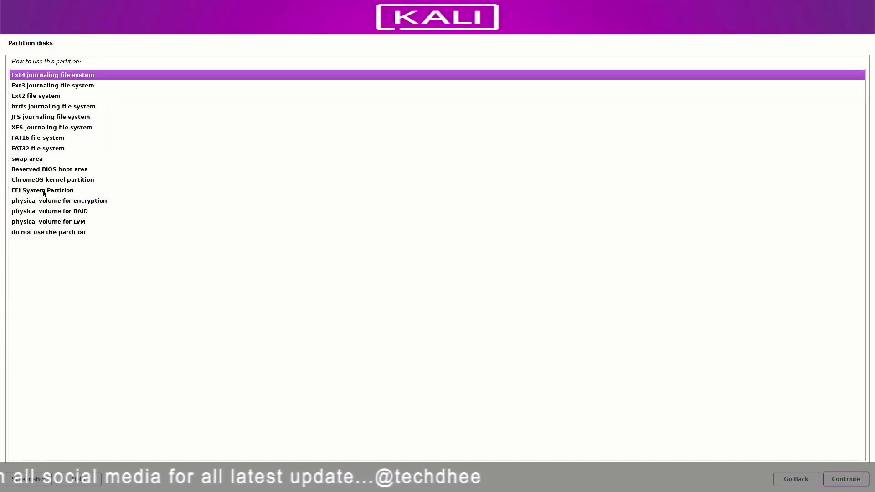
click(43, 190)
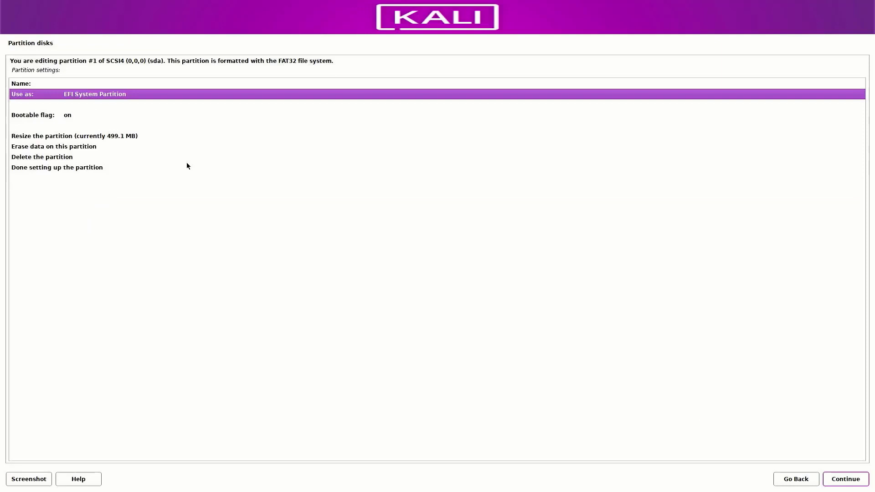
click(57, 168)
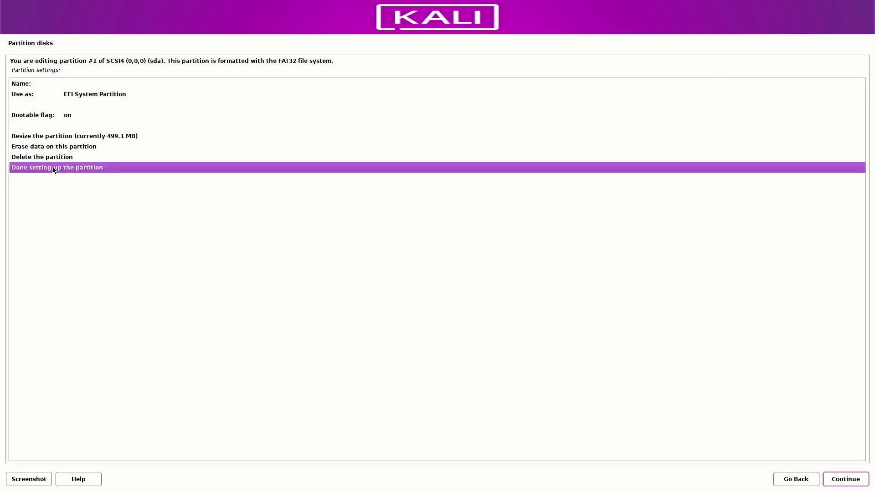
click(56, 168)
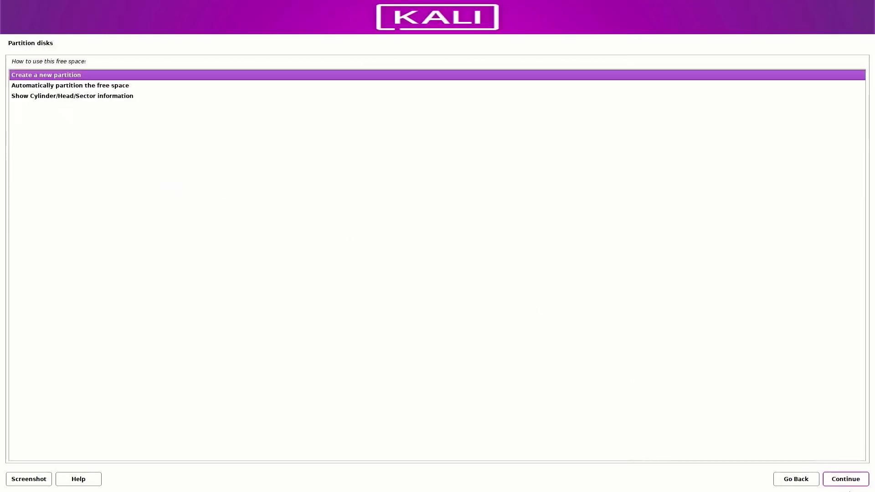
- Create an 8 GB partition from the free space and set its use to swap area
click(844, 479)
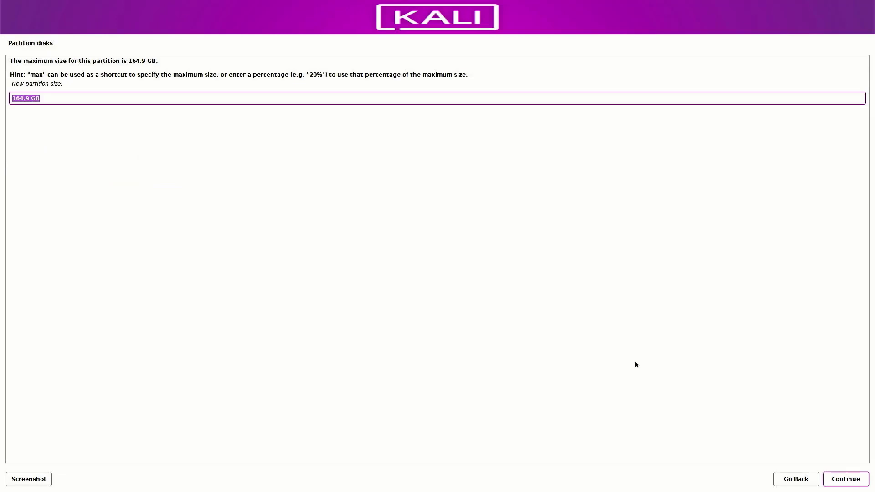
mouse_move(8, 98)
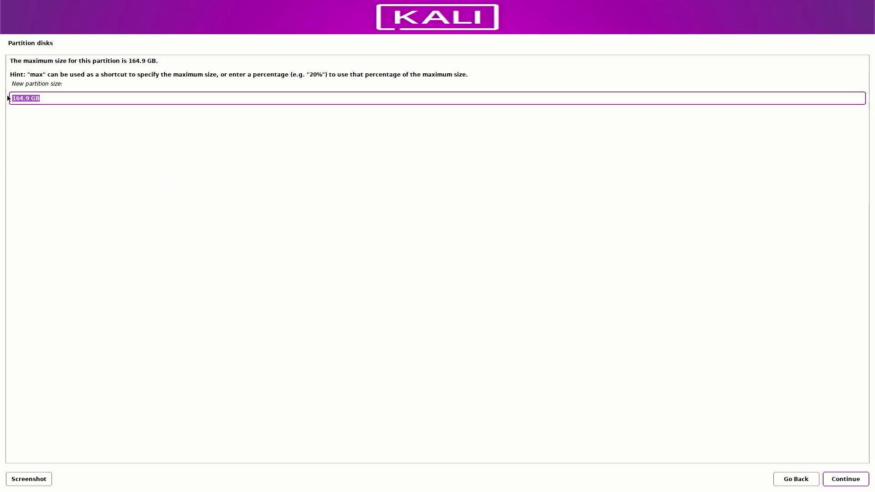
text(8 GB)
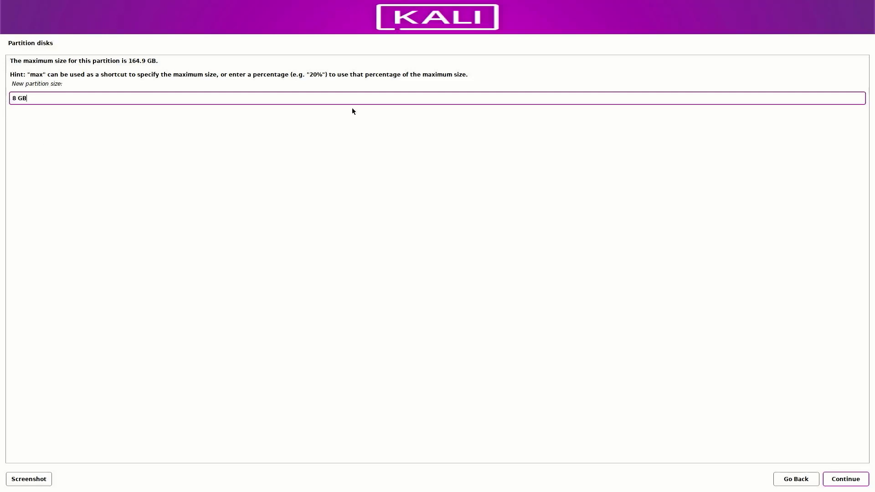
click(844, 478)
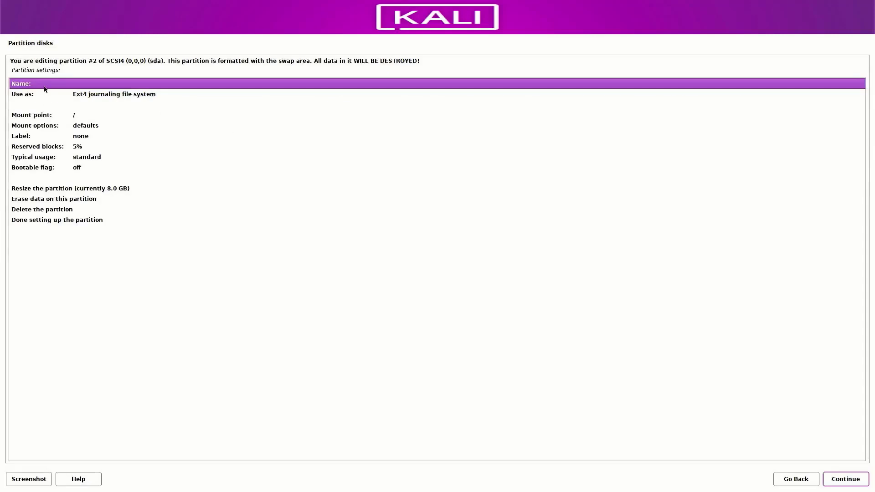
click(114, 94)
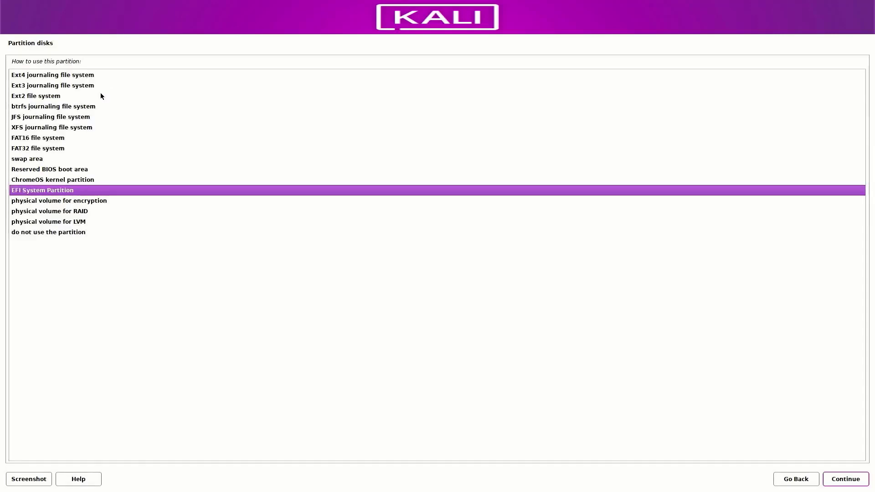
mouse_move(53, 164)
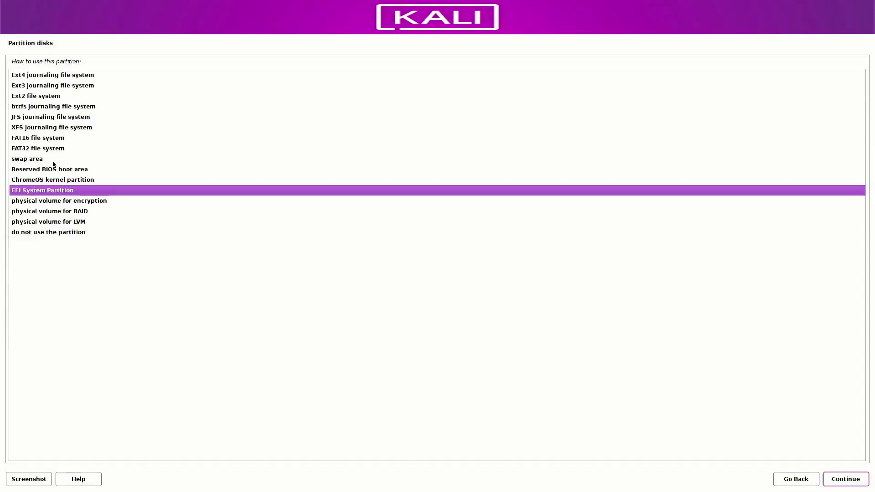
click(26, 158)
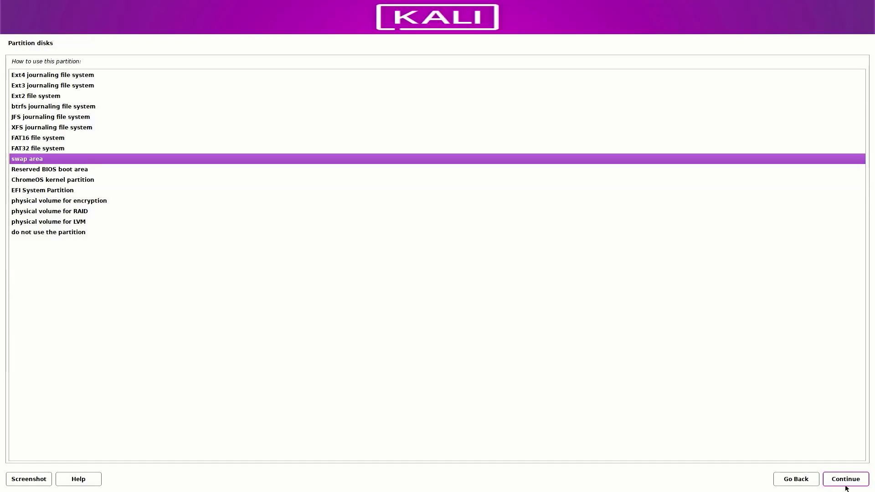
click(844, 479)
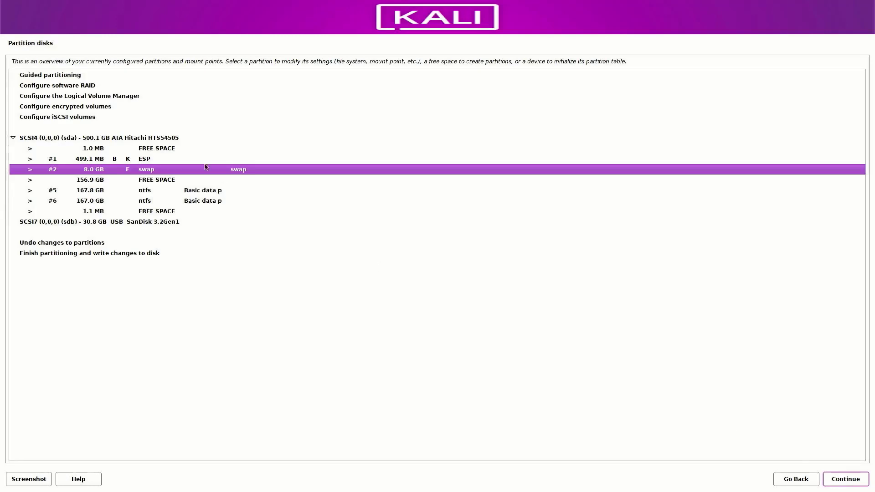
mouse_move(164, 185)
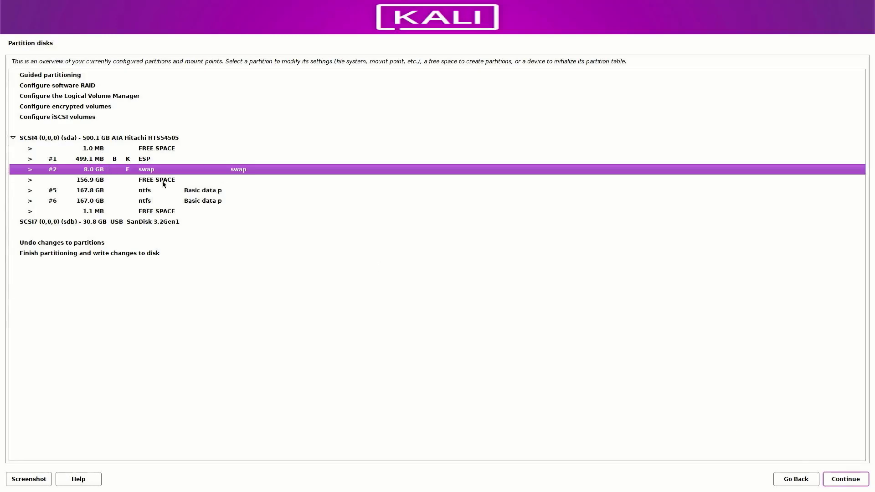
- Create a full-size 156.9 GB ext4 partition mounted at / from the remaining free space
click(156, 179)
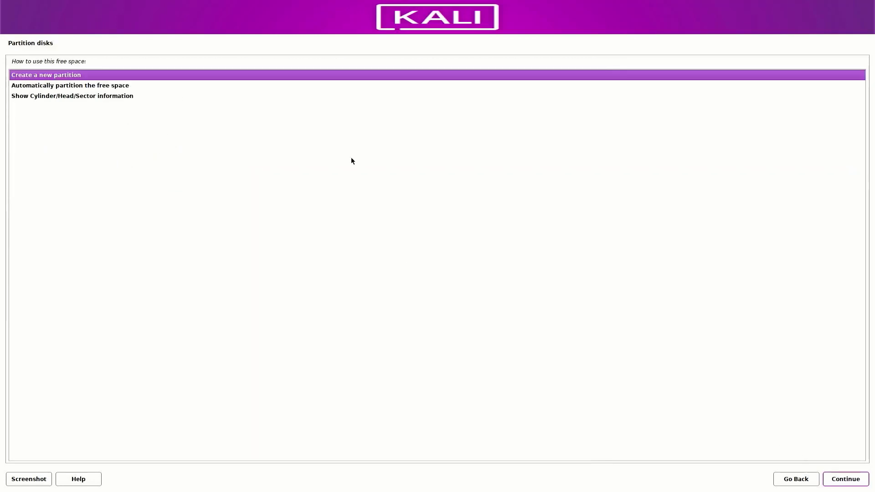
click(845, 478)
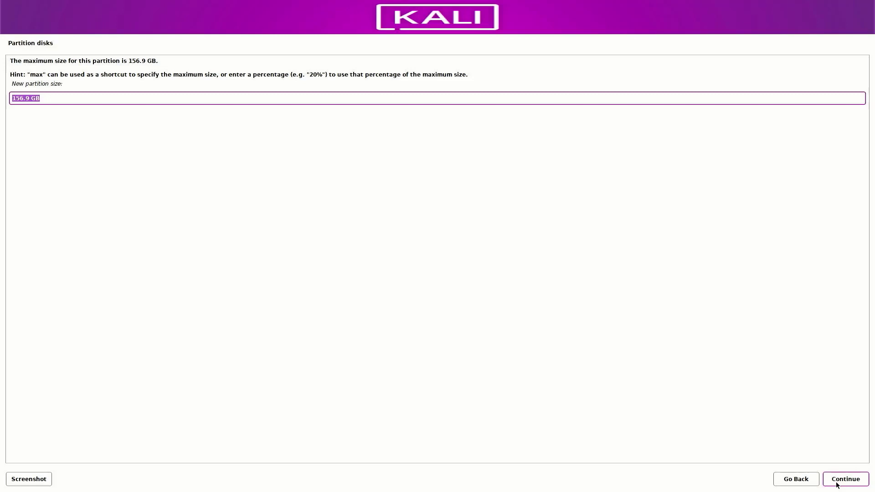
click(844, 478)
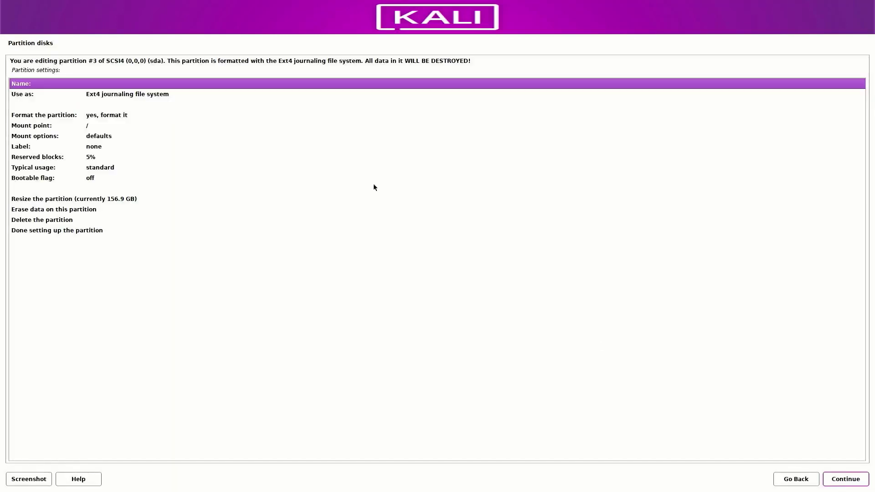
mouse_move(131, 98)
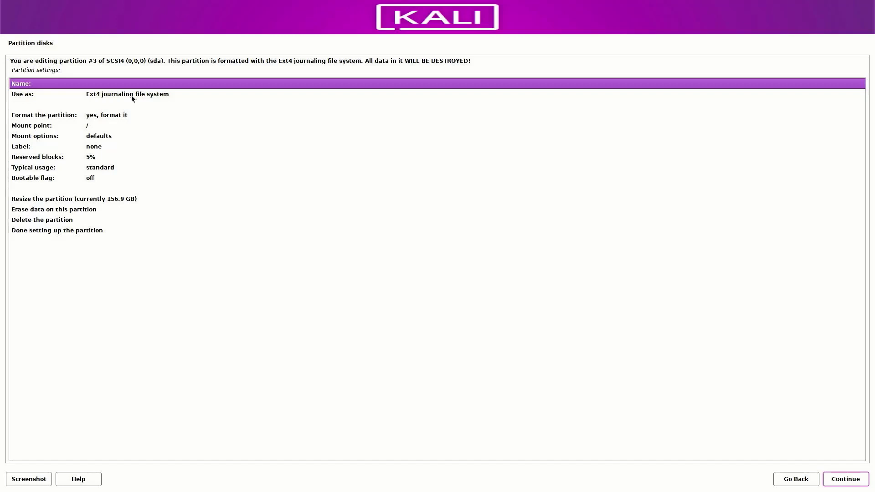
mouse_move(21, 125)
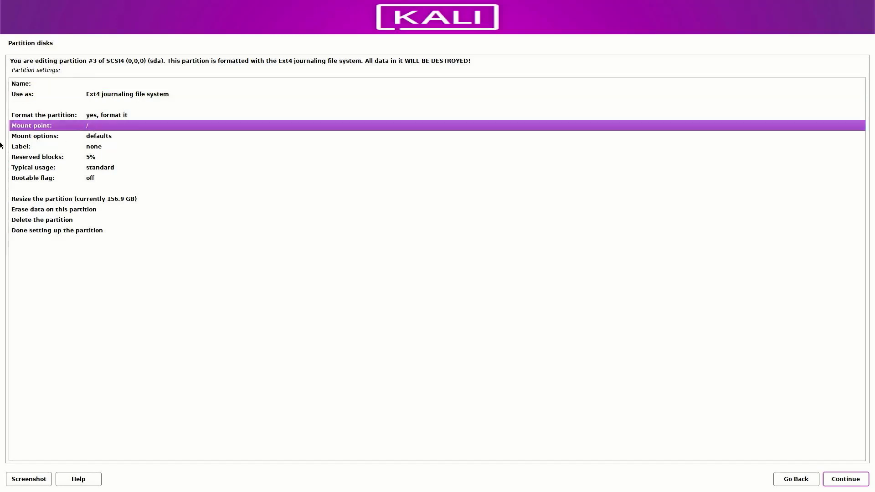
click(57, 230)
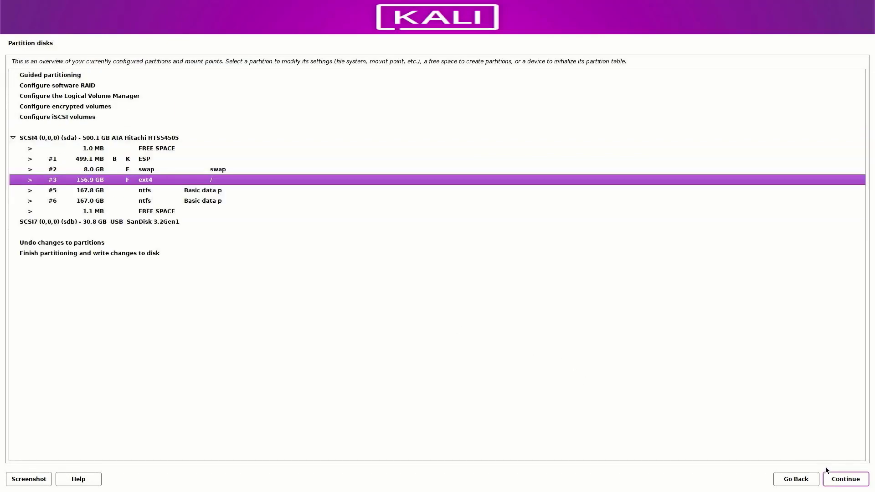
mouse_move(539, 283)
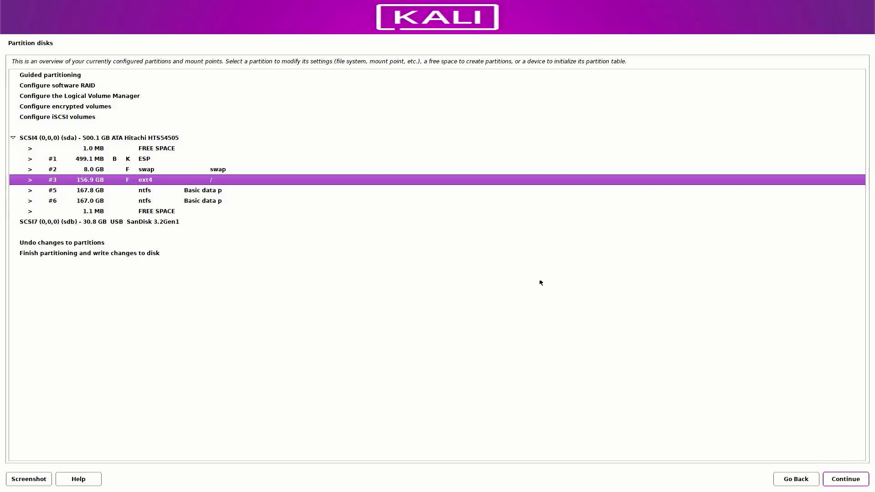
mouse_move(146, 147)
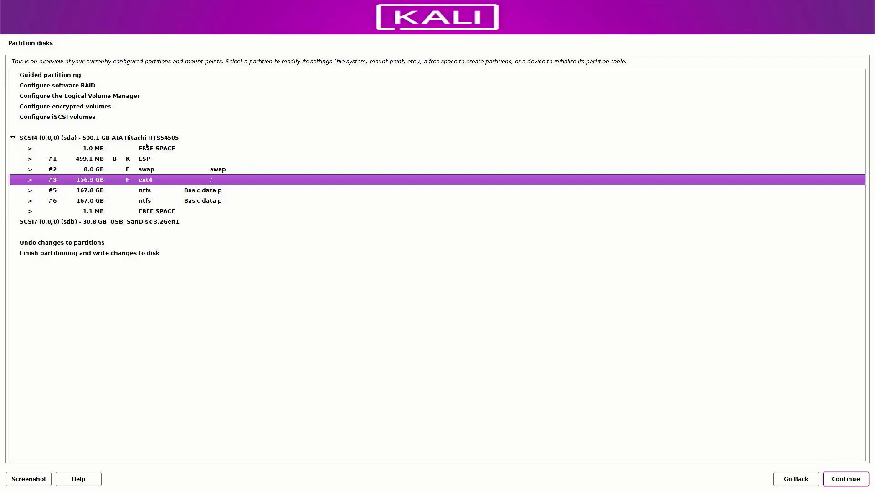
- Finish partitioning and confirm Yes to write the ESP/swap/root changes to disk
click(90, 252)
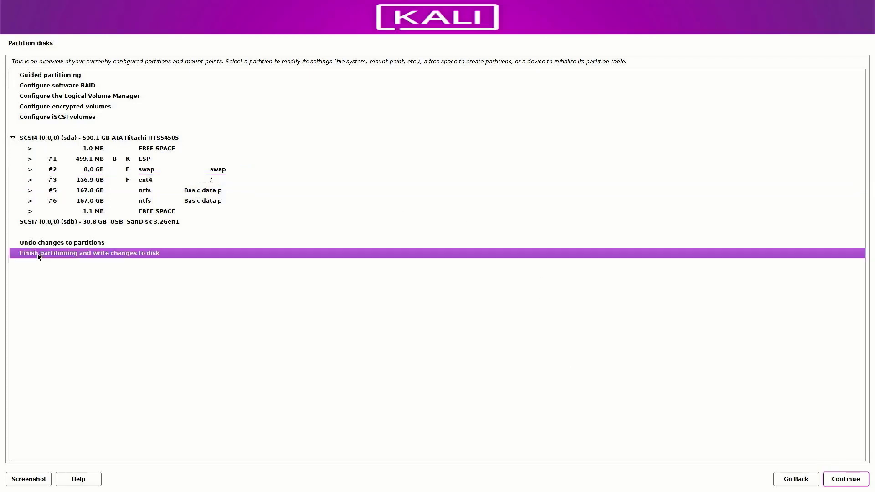
click(844, 478)
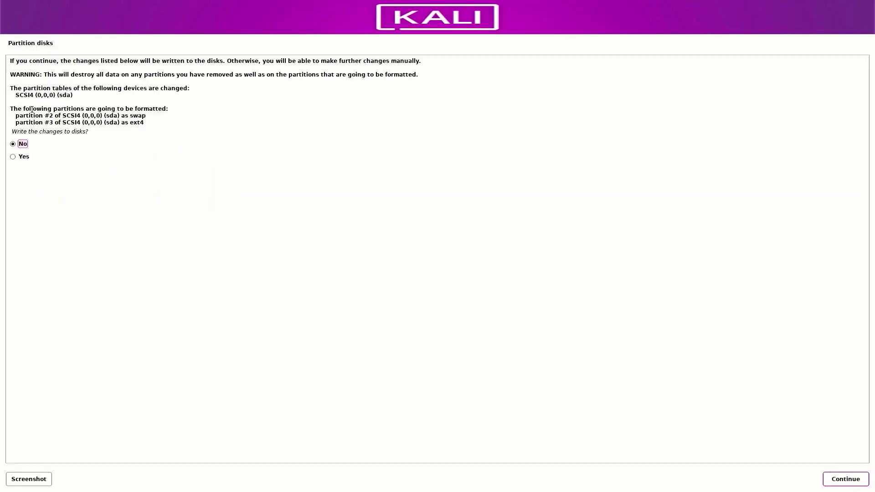
click(13, 156)
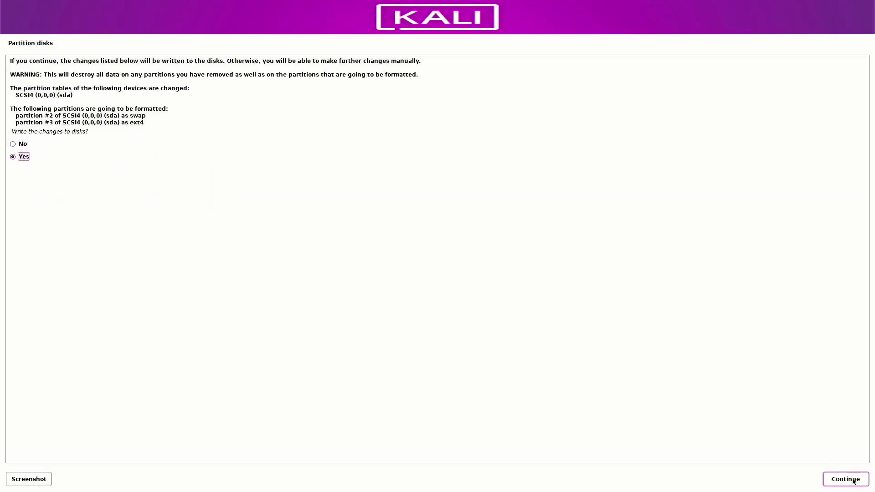
click(844, 478)
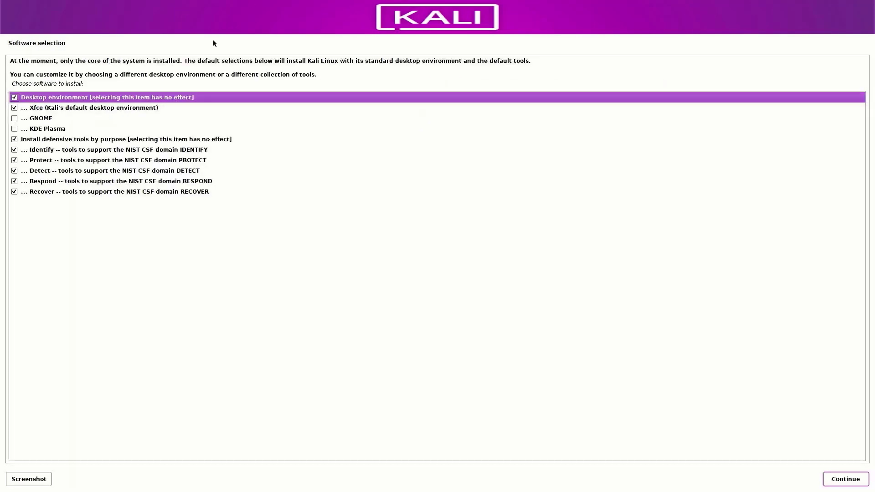
mouse_move(44, 101)
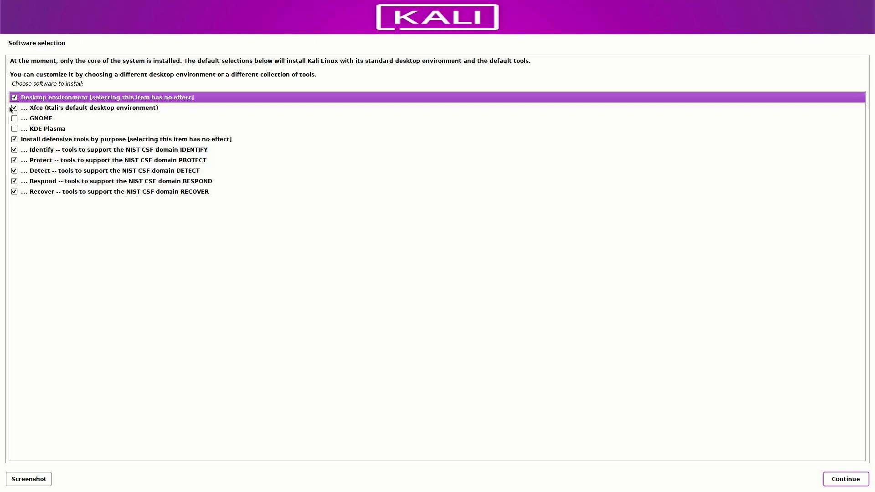
mouse_move(19, 162)
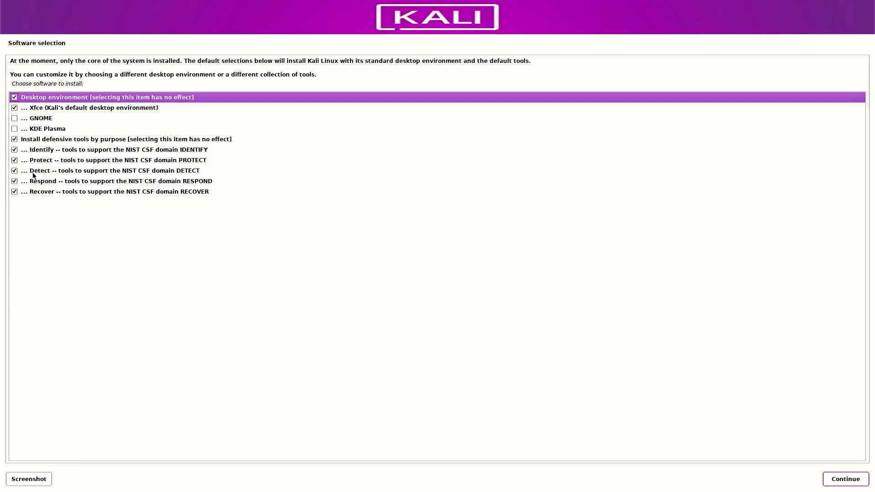
mouse_move(227, 231)
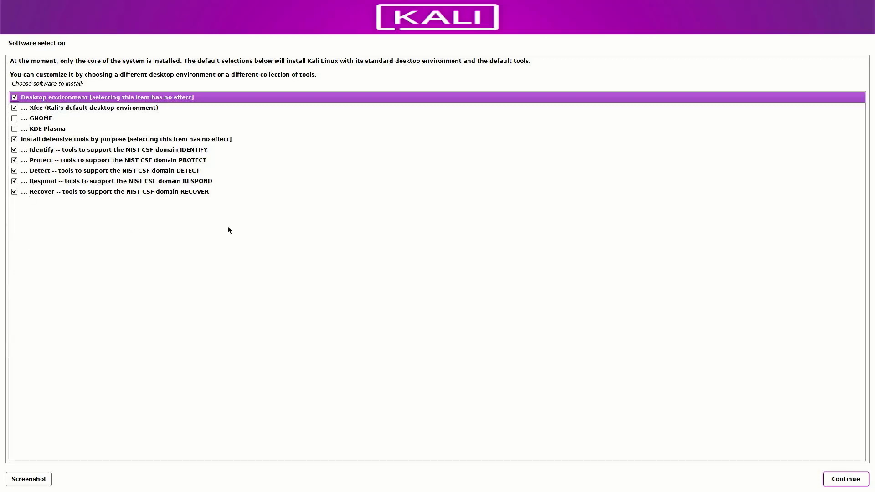
- Install the default Xfce desktop and defensive tool sets, then continue to reboot when complete
click(846, 478)
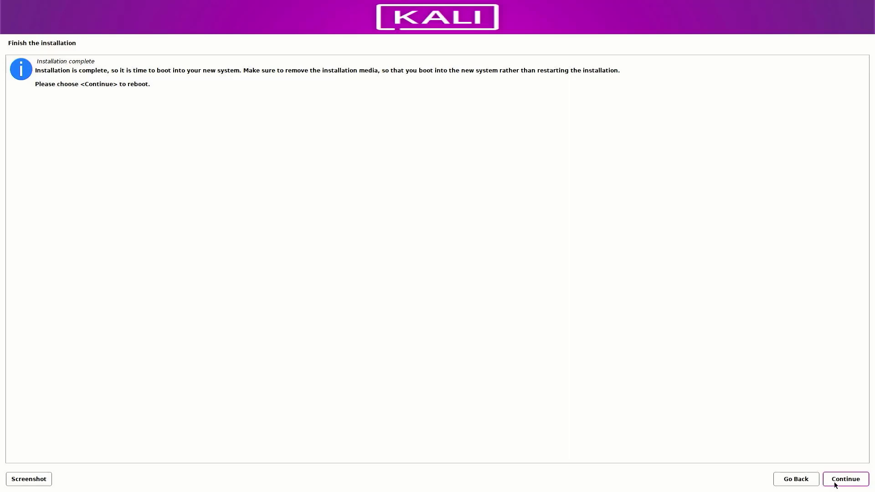
click(844, 479)
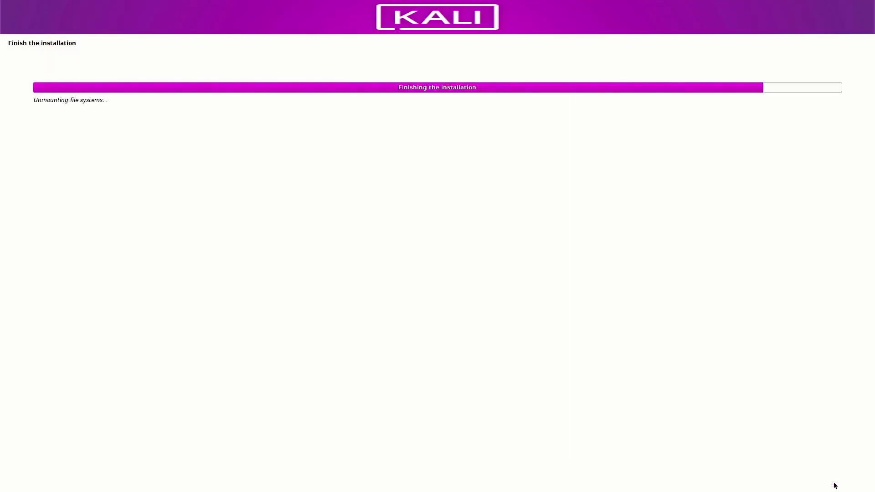